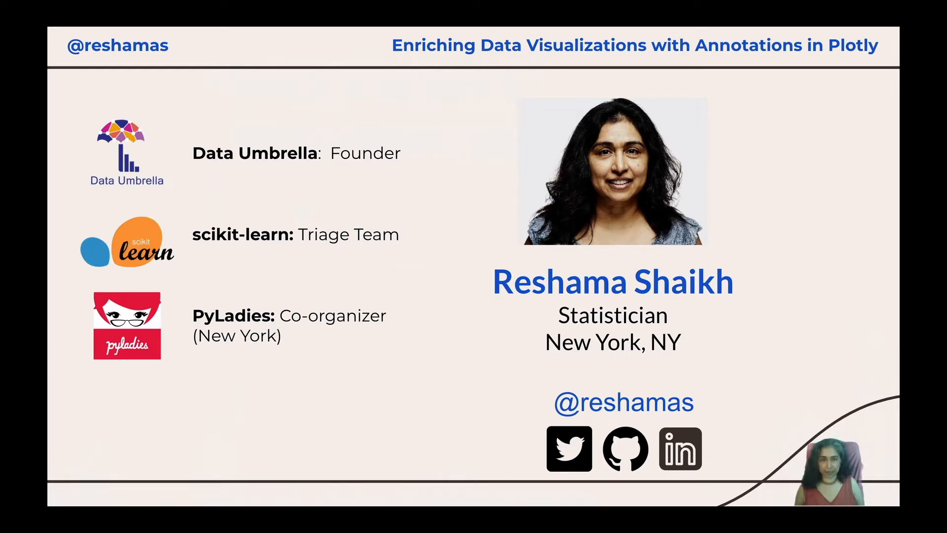
# Step: Run the country_list cell keeping India and US rows and the df_subset1.tail(10) cell
pyautogui.press('Right')
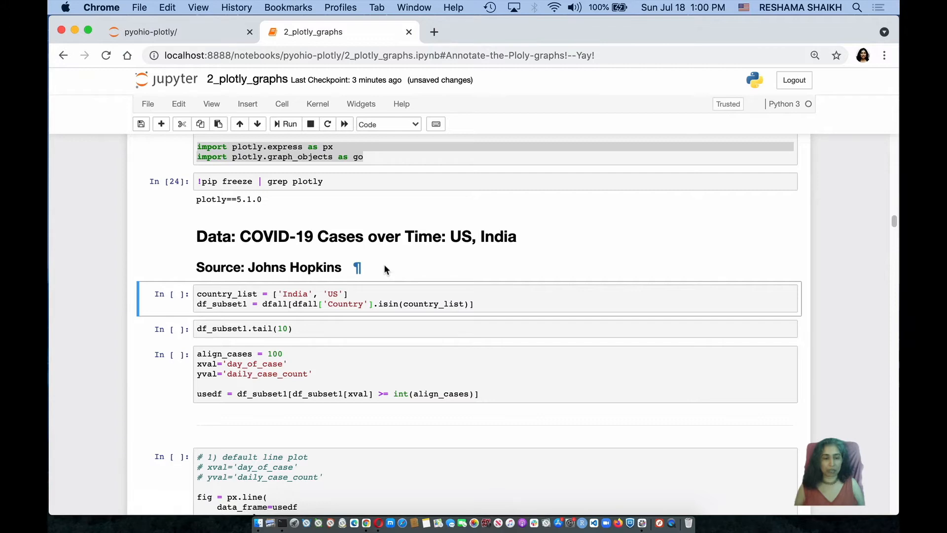
pyautogui.click(284, 124)
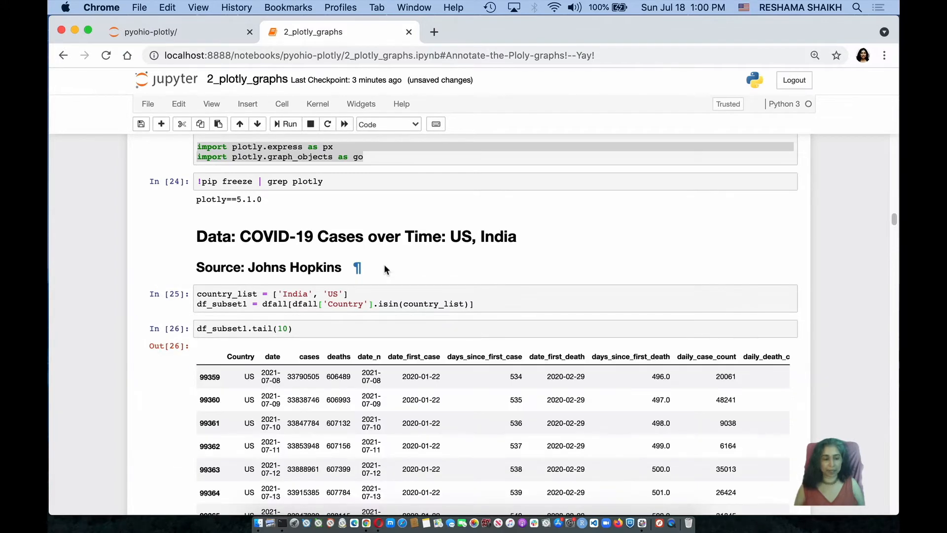
pyautogui.scroll(-3)
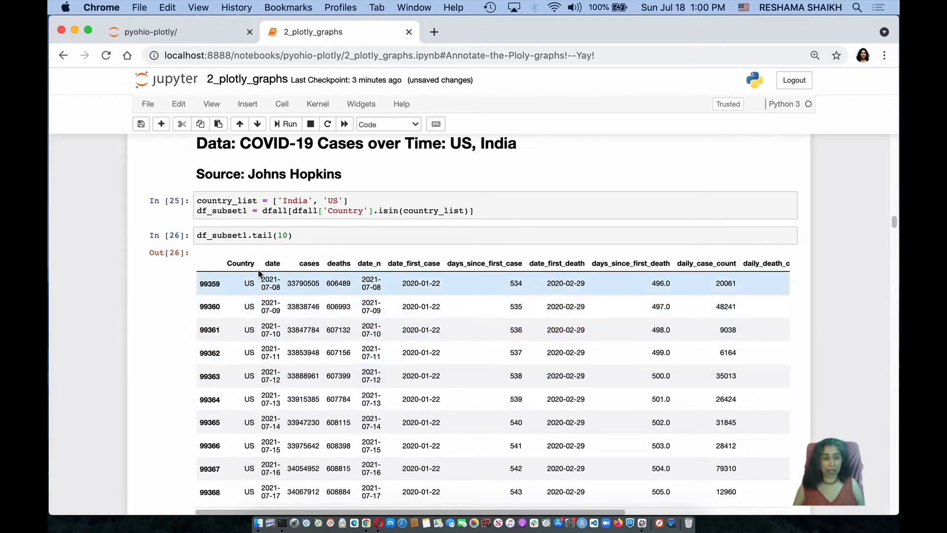
pyautogui.moveTo(356, 305)
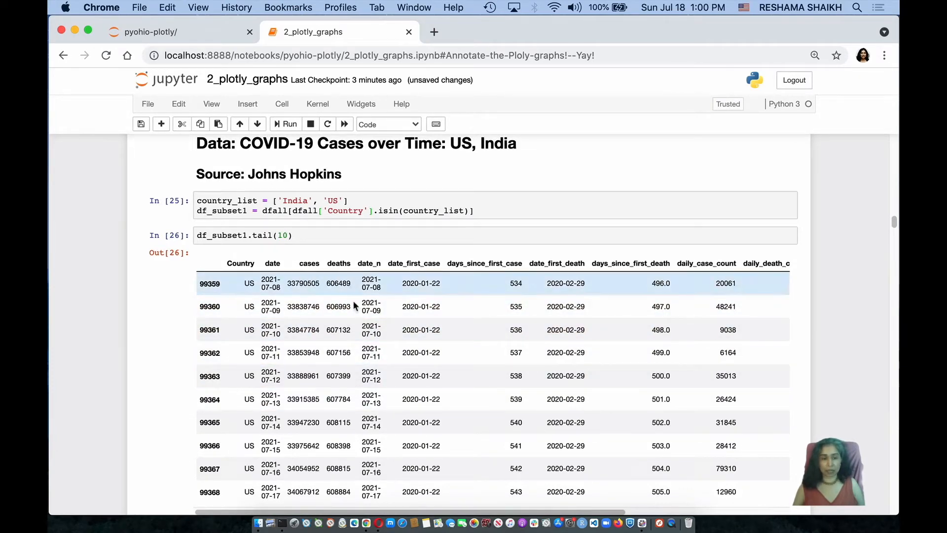
pyautogui.scroll(-3)
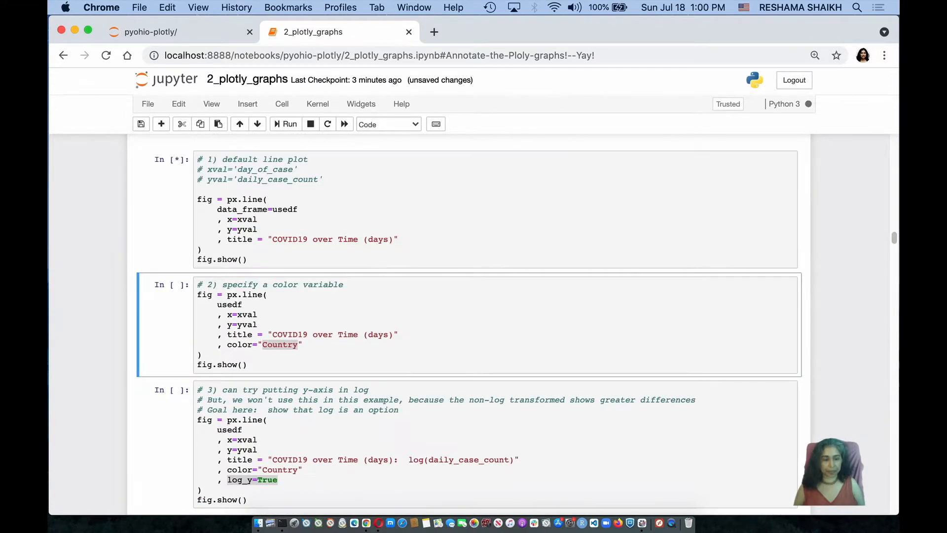
# Step: Run the px.line cell drawing daily case count against day of case and review the chart
pyautogui.click(289, 125)
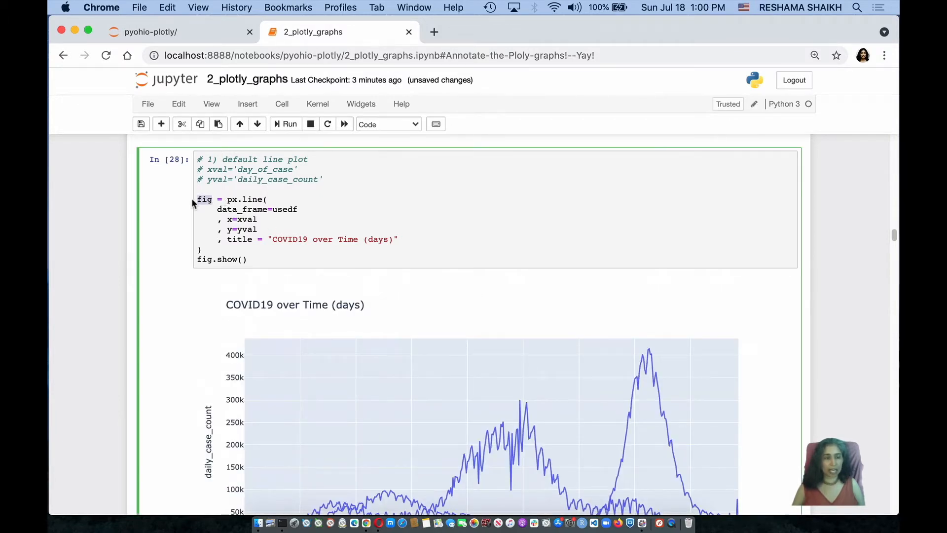
pyautogui.doubleClick(239, 209)
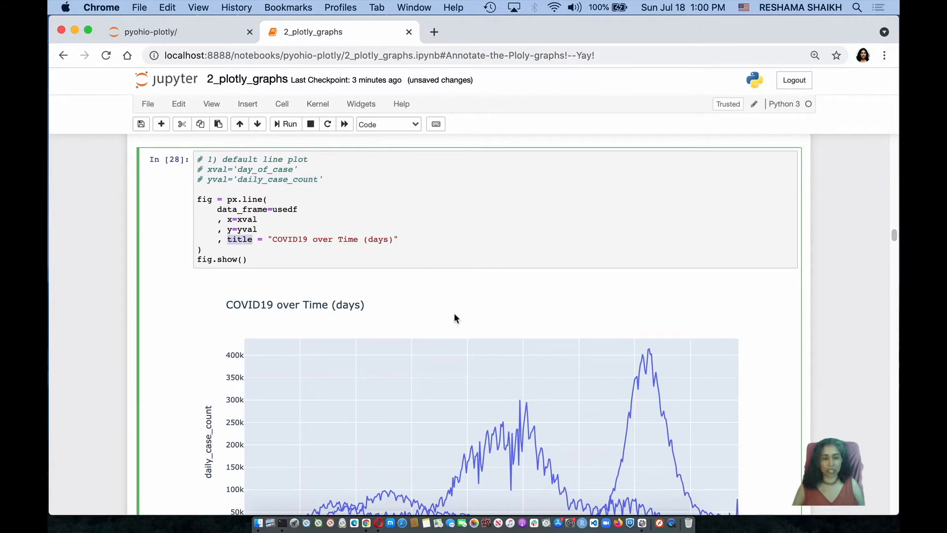
pyautogui.scroll(-3)
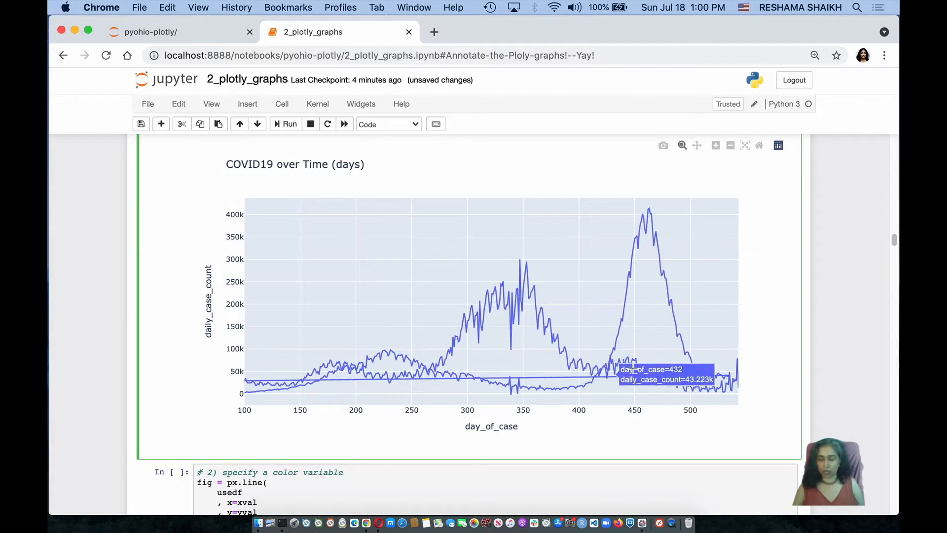
pyautogui.moveTo(558, 263)
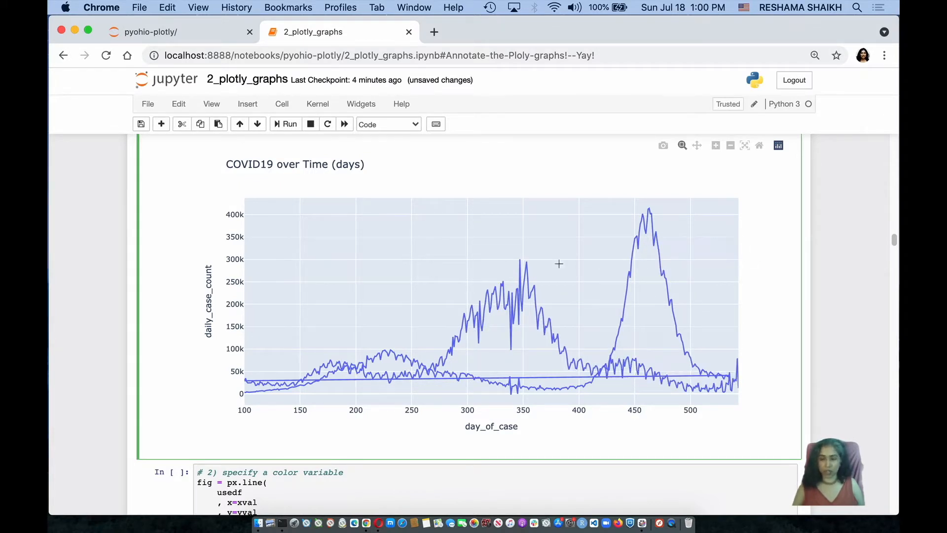
pyautogui.moveTo(568, 394)
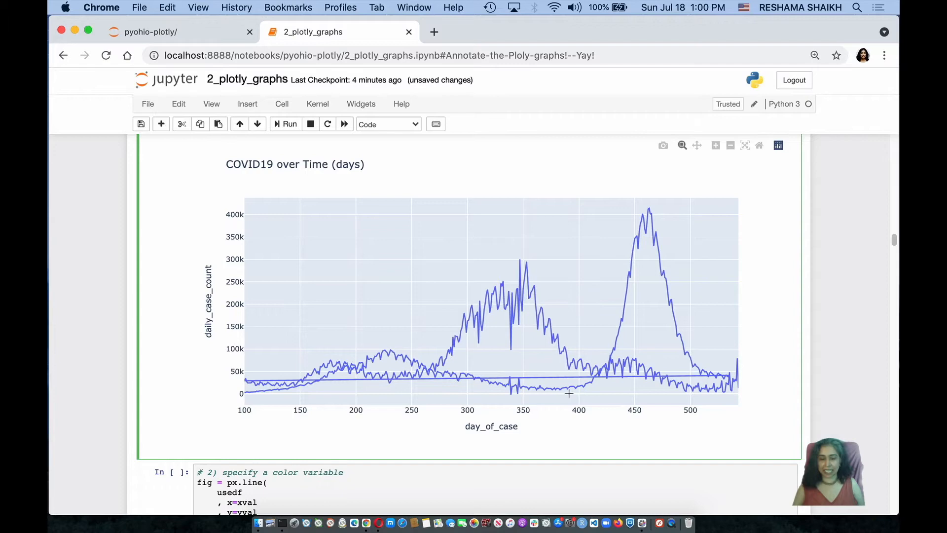
pyautogui.scroll(-3)
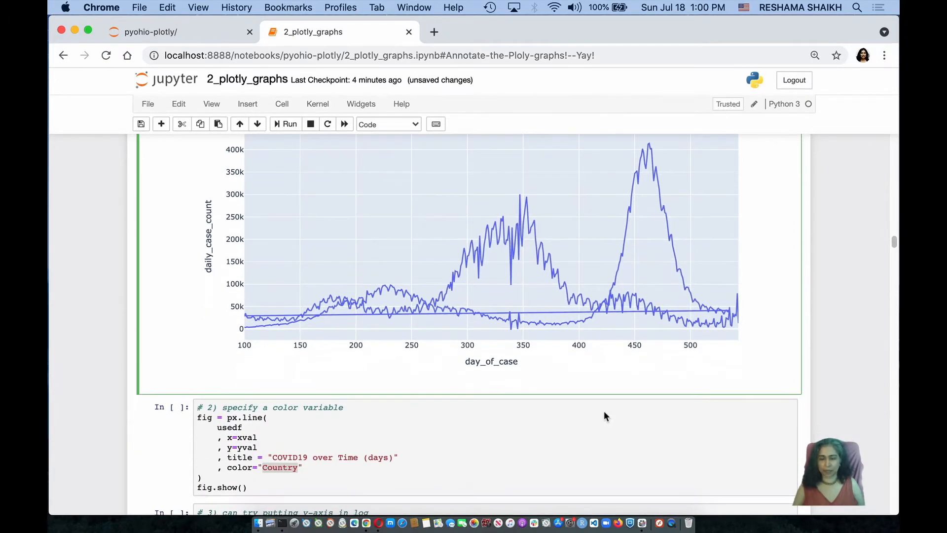
pyautogui.scroll(-3)
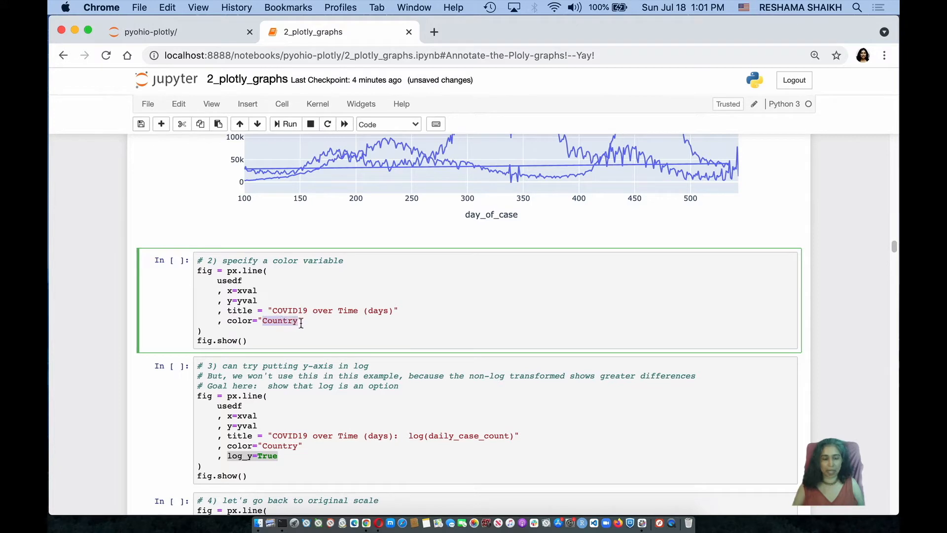
# Step: Run the plot with color="Country" and the cell replotting it at original scale
pyautogui.click(289, 125)
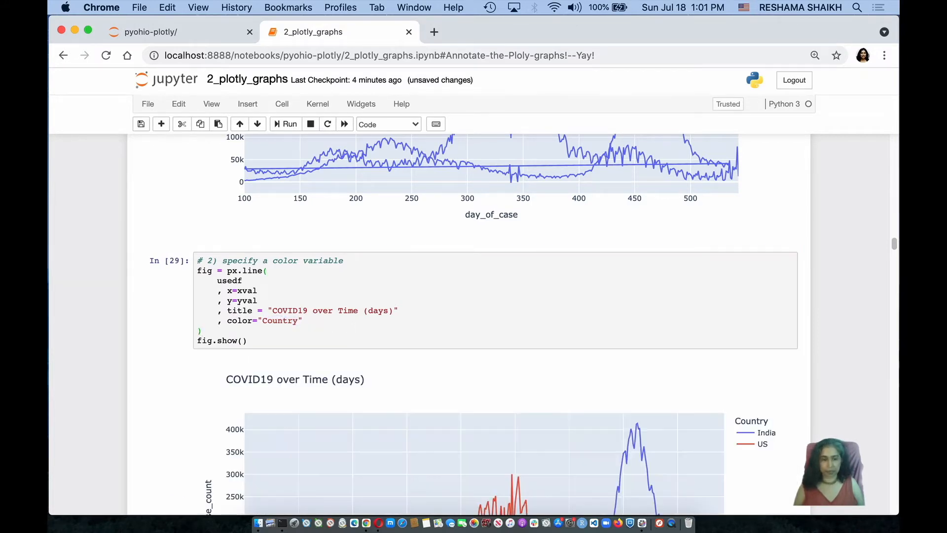
pyautogui.scroll(-3)
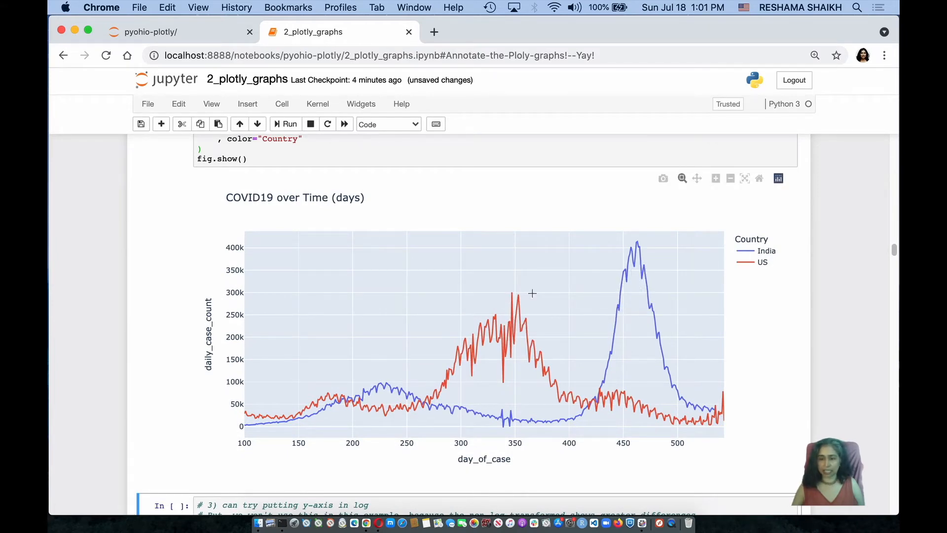
pyautogui.scroll(-3)
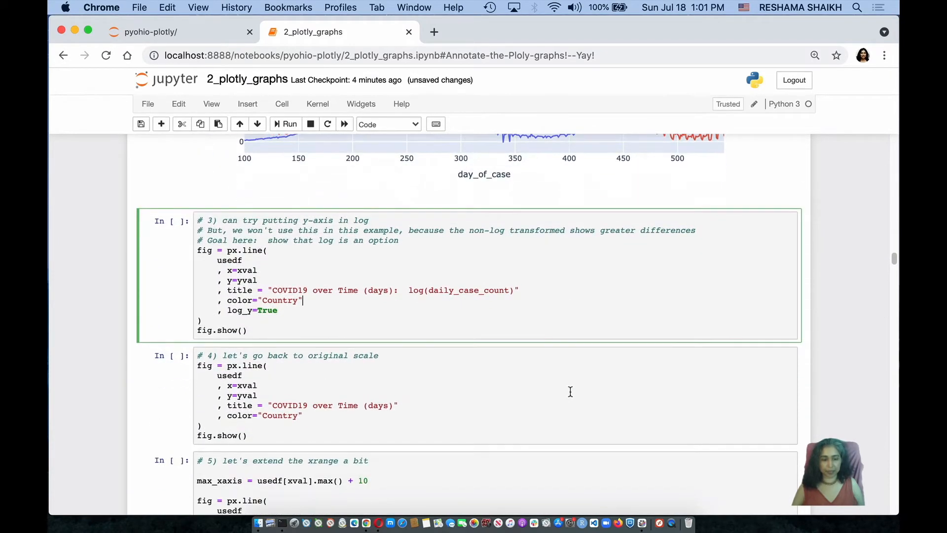
pyautogui.scroll(-3)
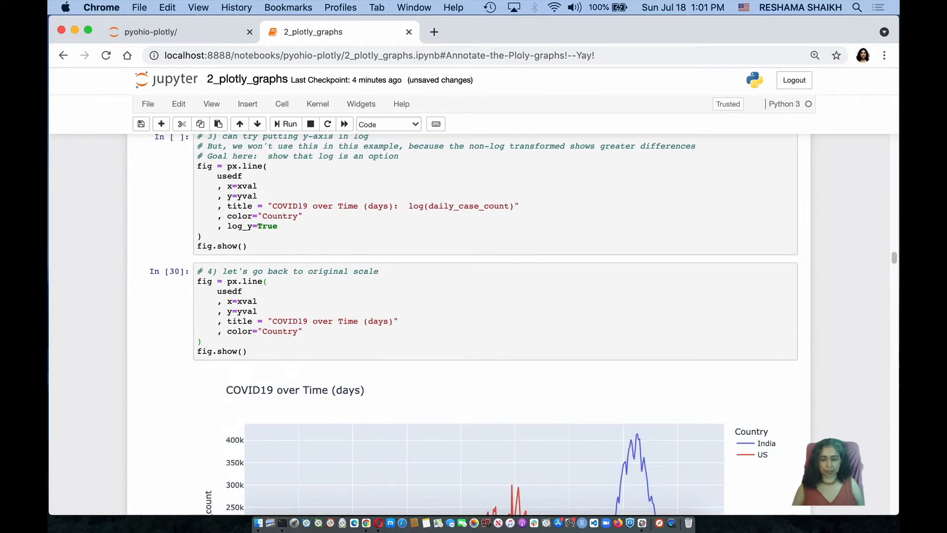
pyautogui.scroll(-3)
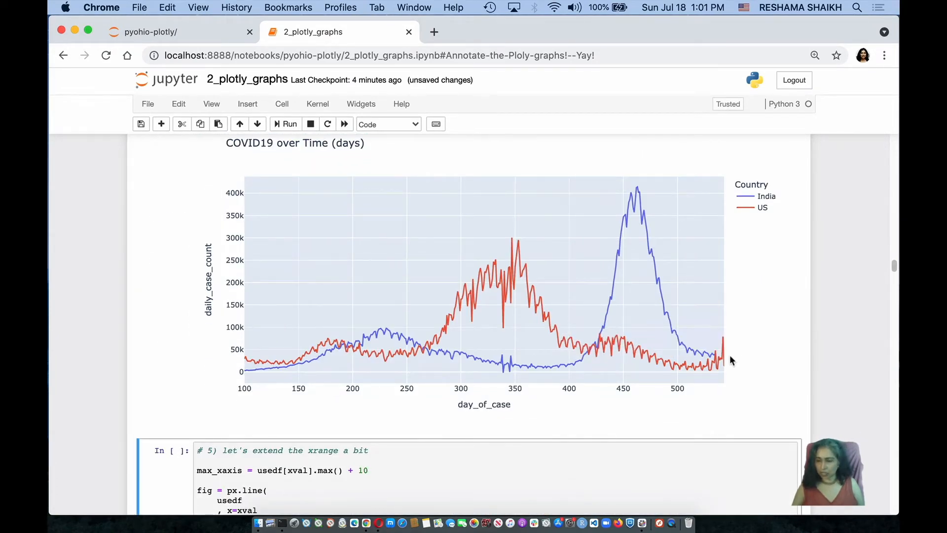
pyautogui.moveTo(728, 353)
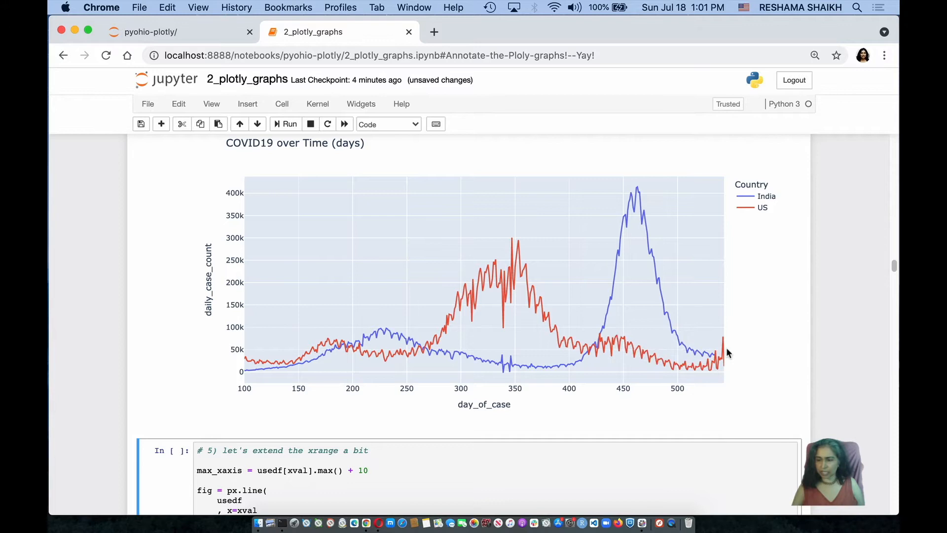
pyautogui.moveTo(730, 358)
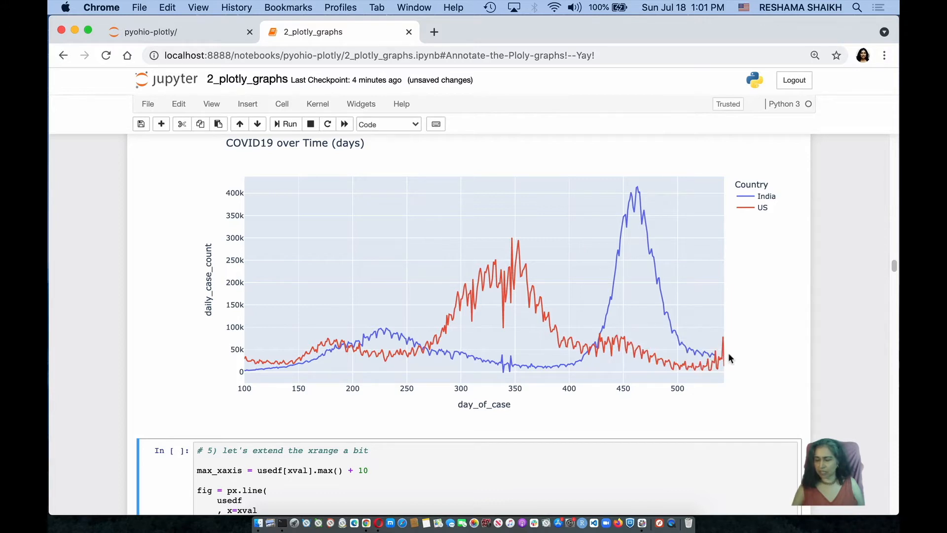
pyautogui.moveTo(685, 361)
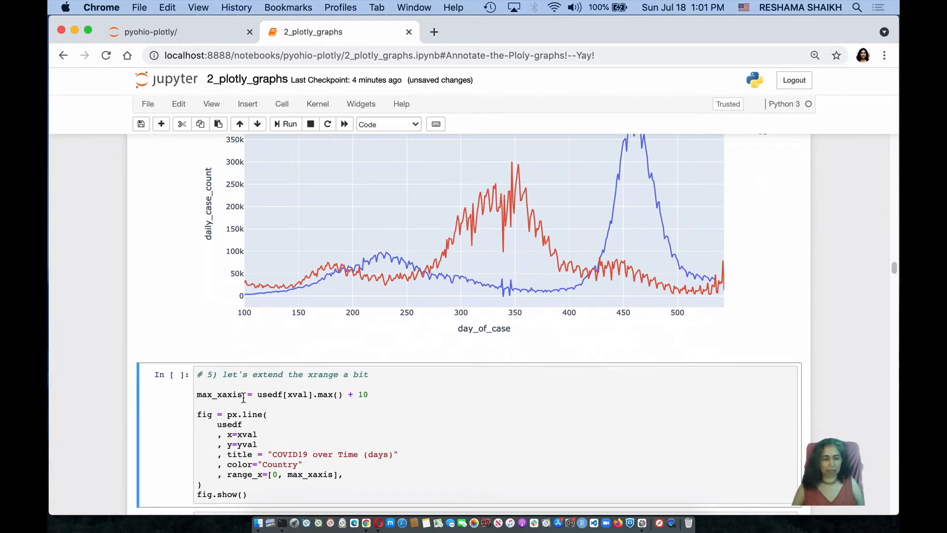
# Step: Run cell 5 with range_x=[0, max_xaxis] to extend the x-axis from zero
pyautogui.doubleClick(219, 395)
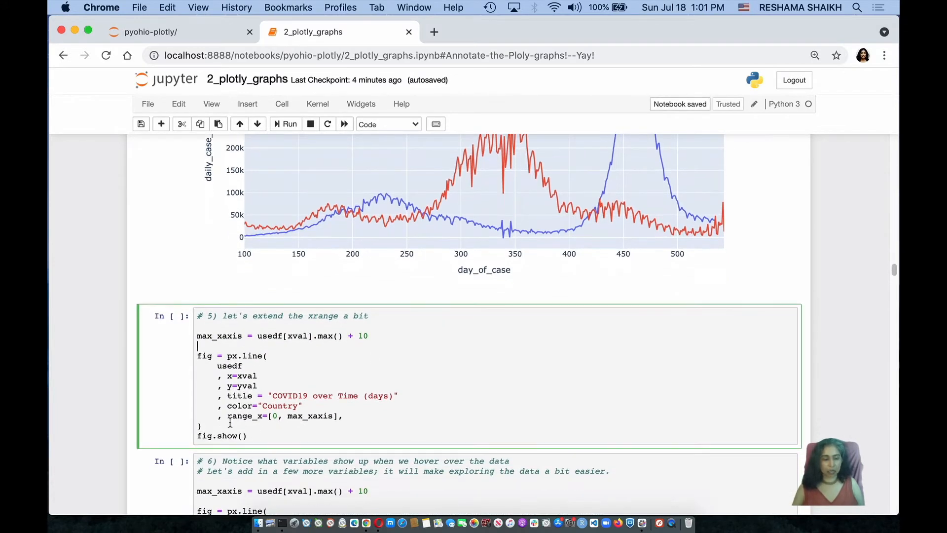
pyautogui.doubleClick(238, 416)
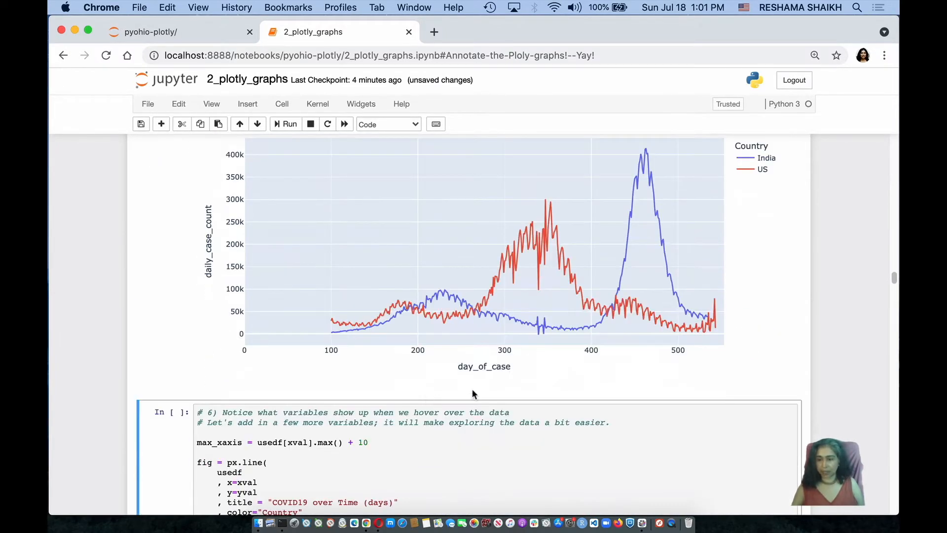
pyautogui.moveTo(713, 311)
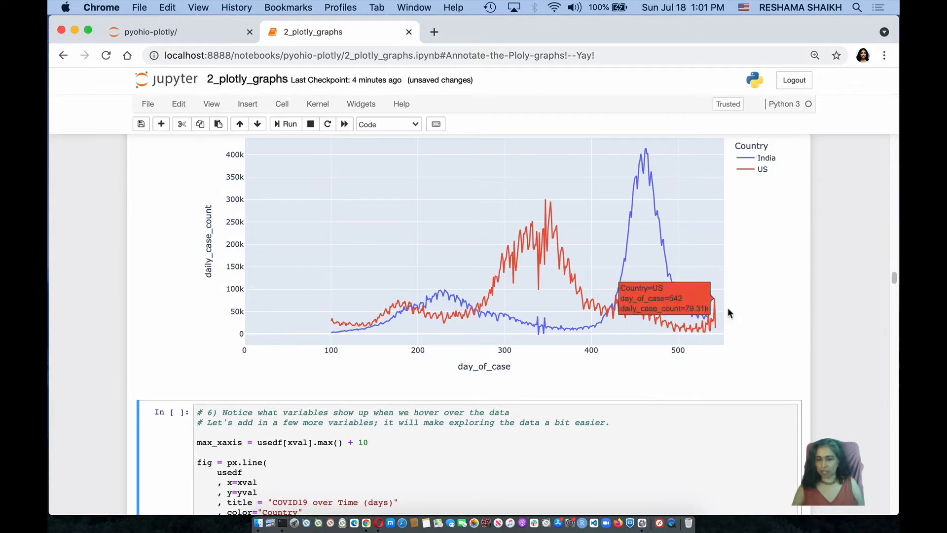
pyautogui.scroll(-3)
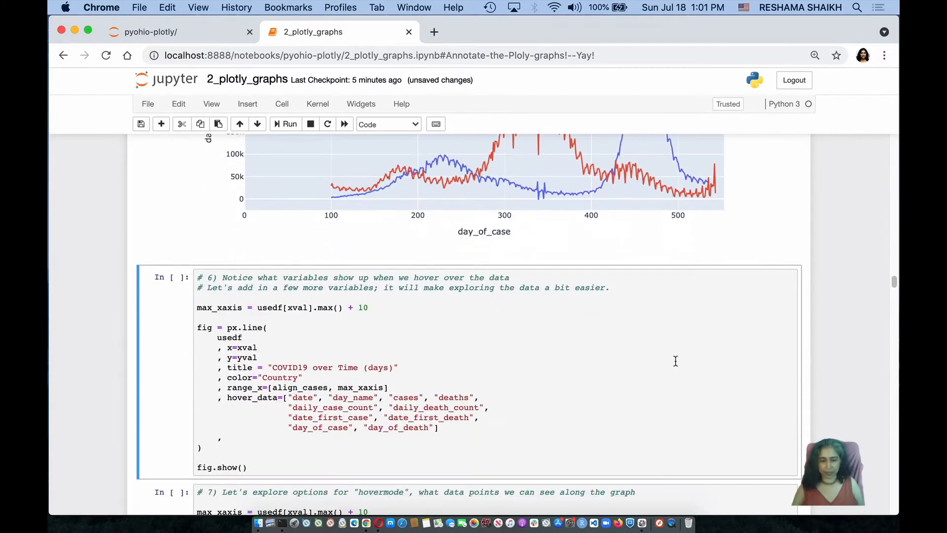
# Step: Run cell 6 with the extended hover_data list, drawing days 100 to 550
pyautogui.scroll(-3)
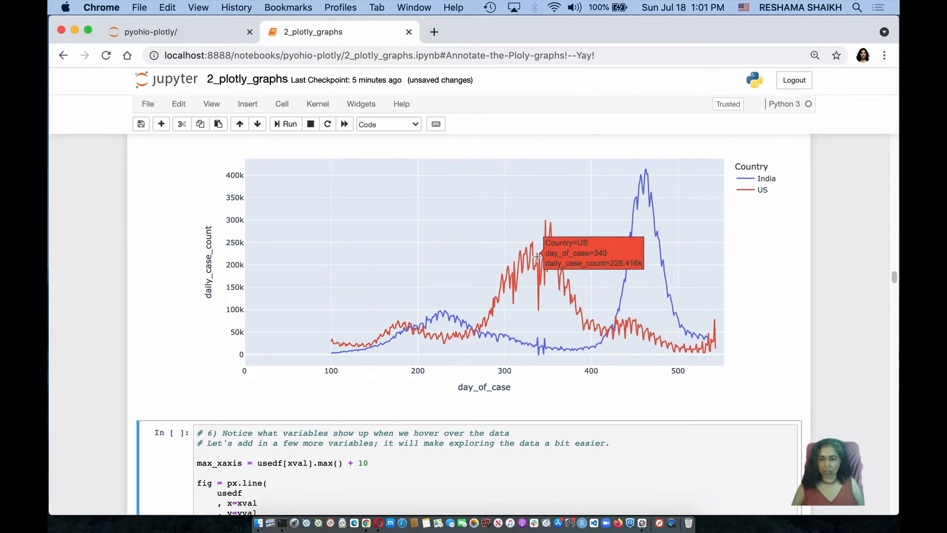
pyautogui.moveTo(530, 260)
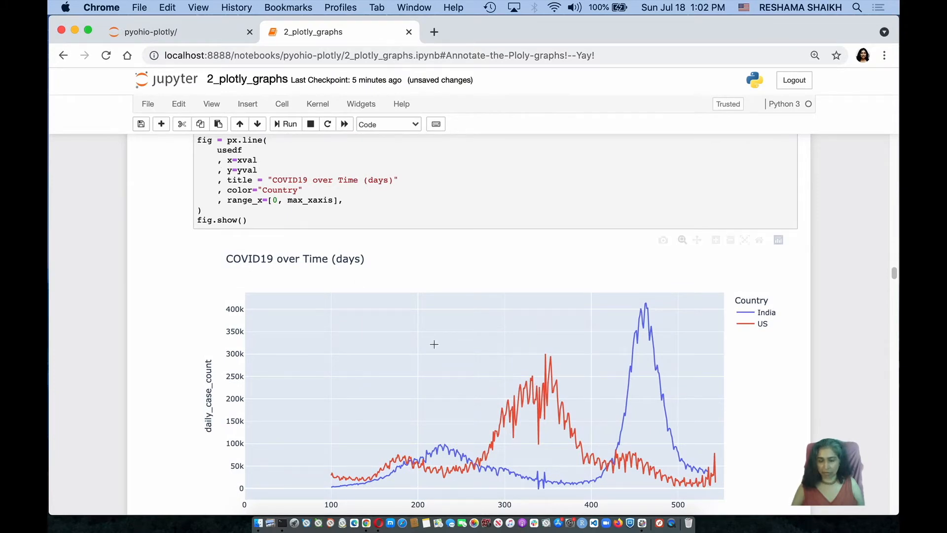
pyautogui.scroll(-3)
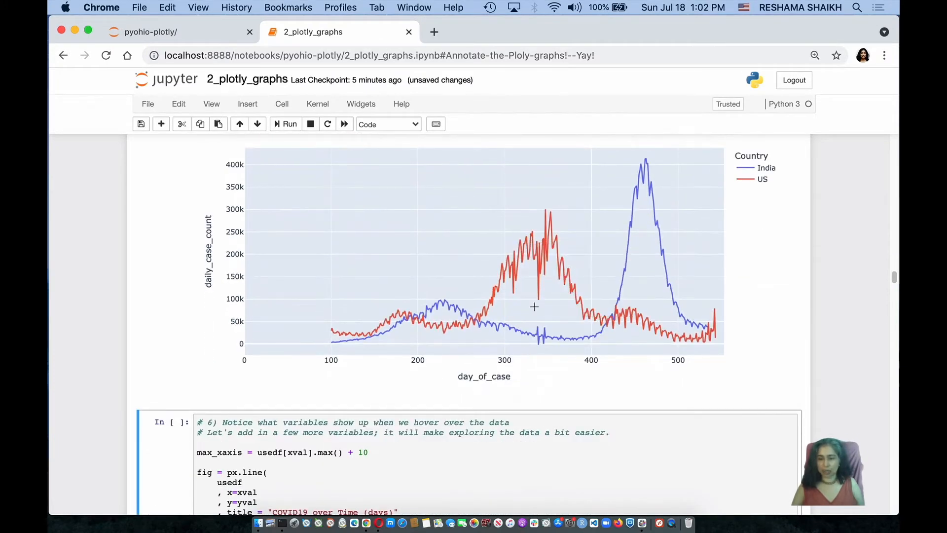
pyautogui.scroll(-3)
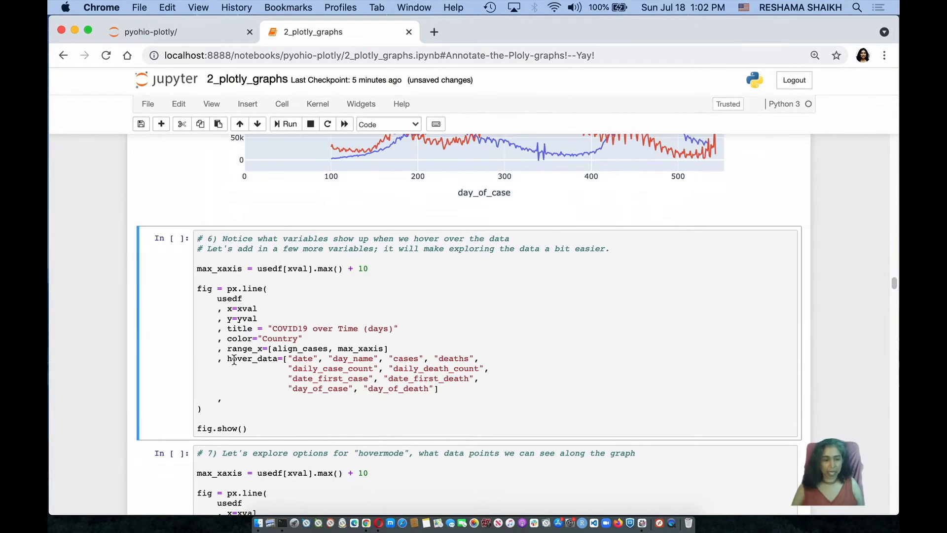
pyautogui.doubleClick(251, 358)
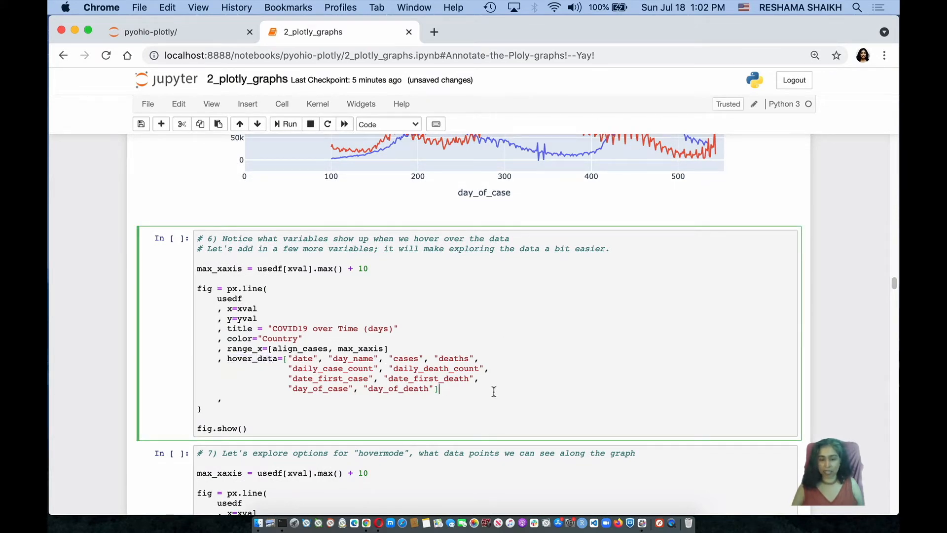
pyautogui.click(288, 124)
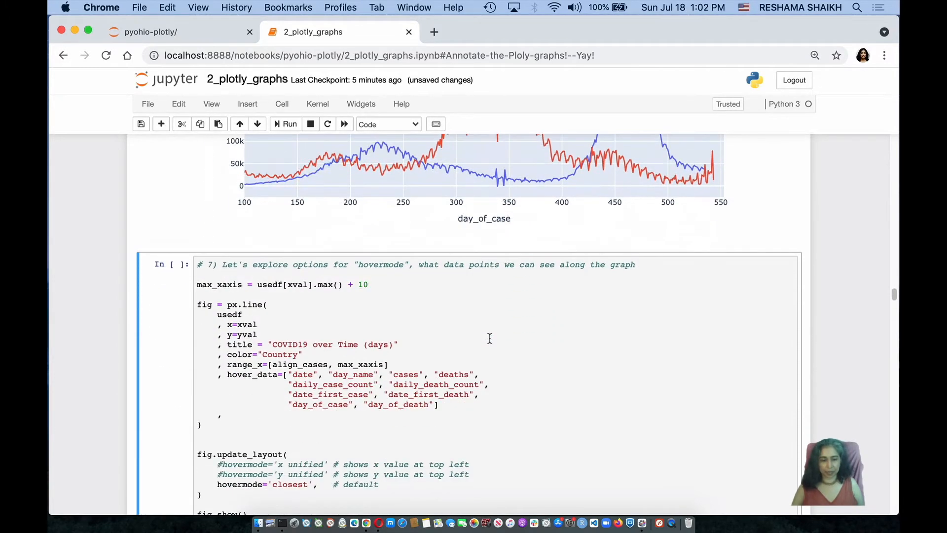
# Step: Run the hovermode and add_annotation cells adding the credit and JHU CSSE source footnote
pyautogui.scroll(-3)
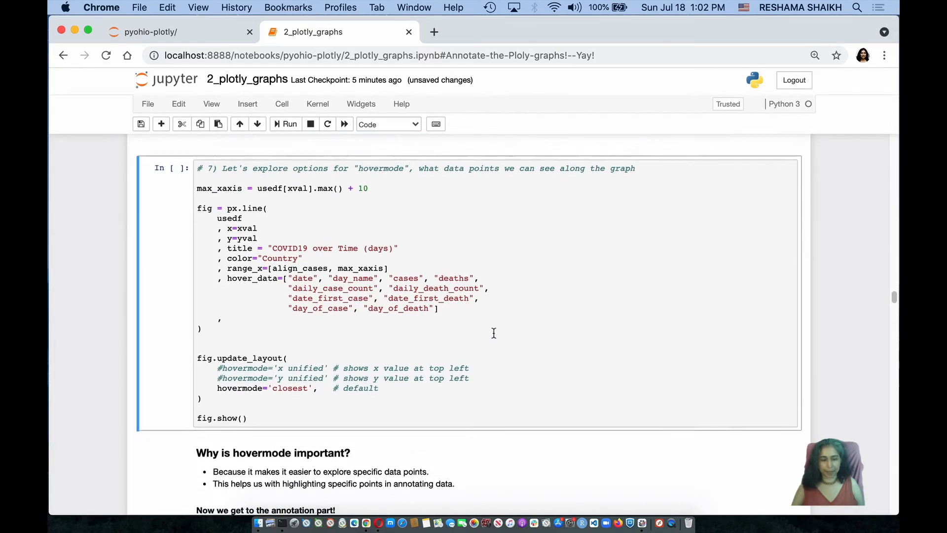
pyautogui.scroll(-3)
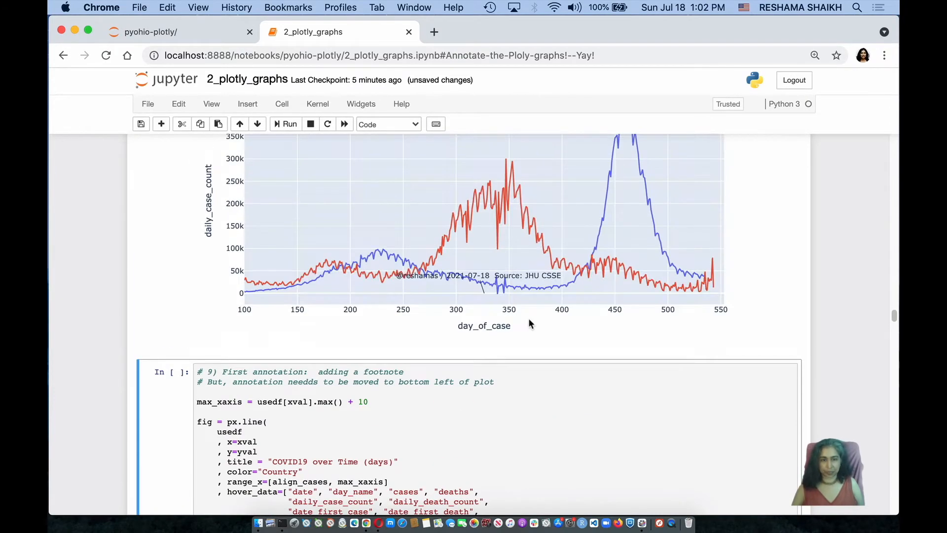
pyautogui.scroll(3)
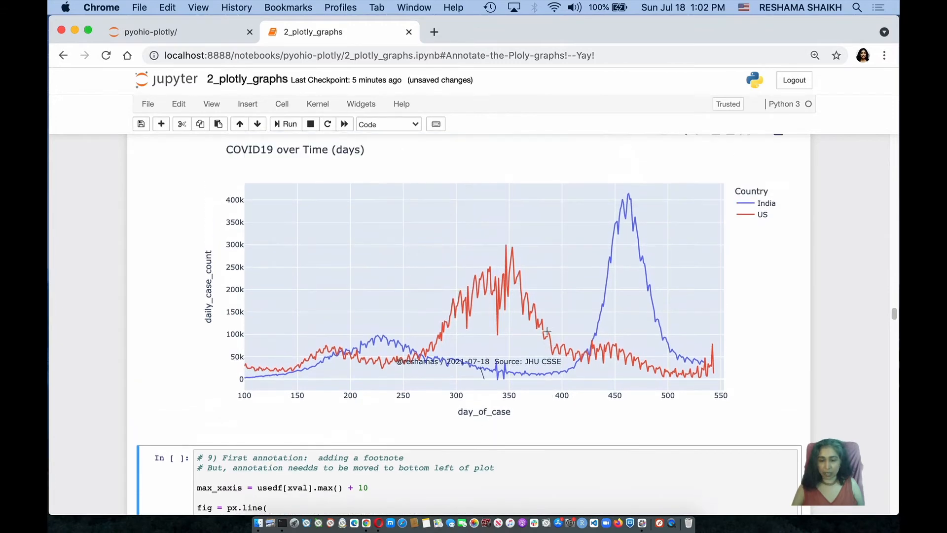
pyautogui.moveTo(406, 357)
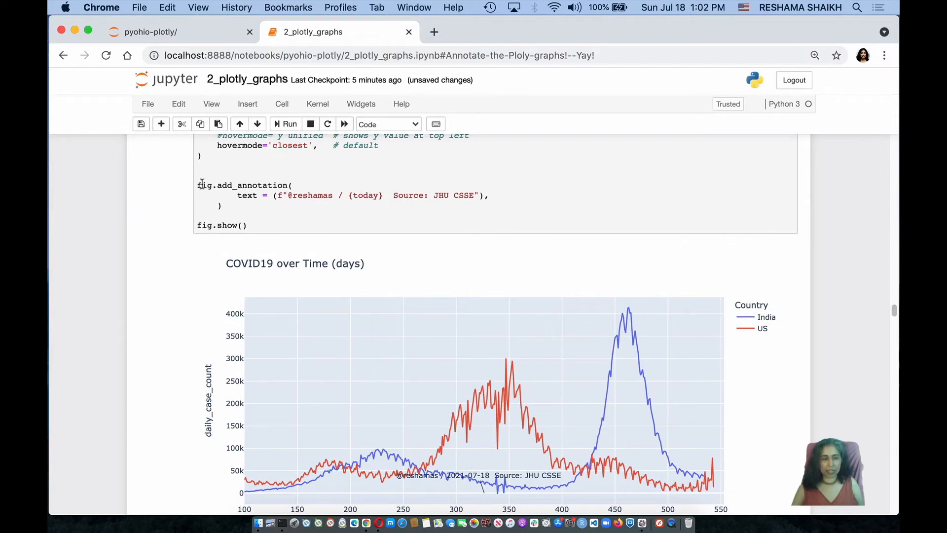
pyautogui.moveTo(216, 184)
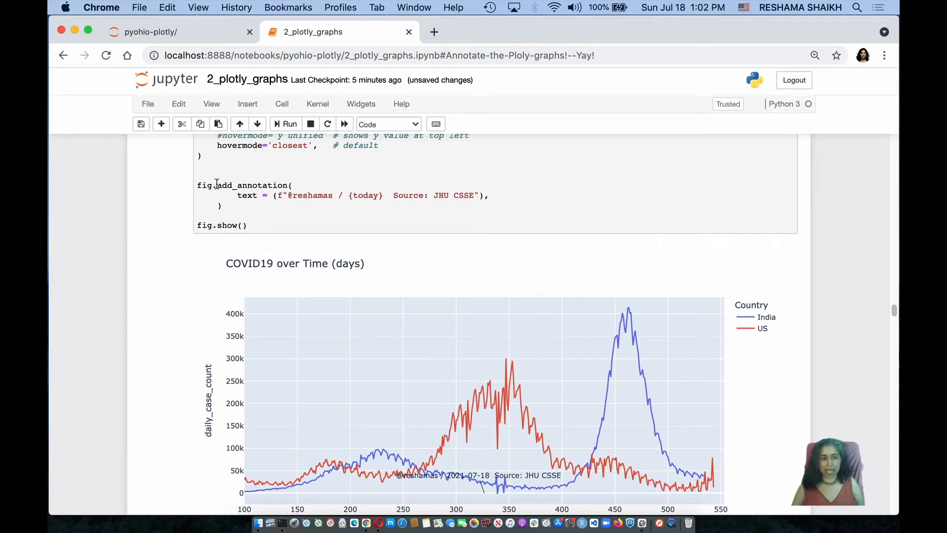
pyautogui.doubleClick(247, 195)
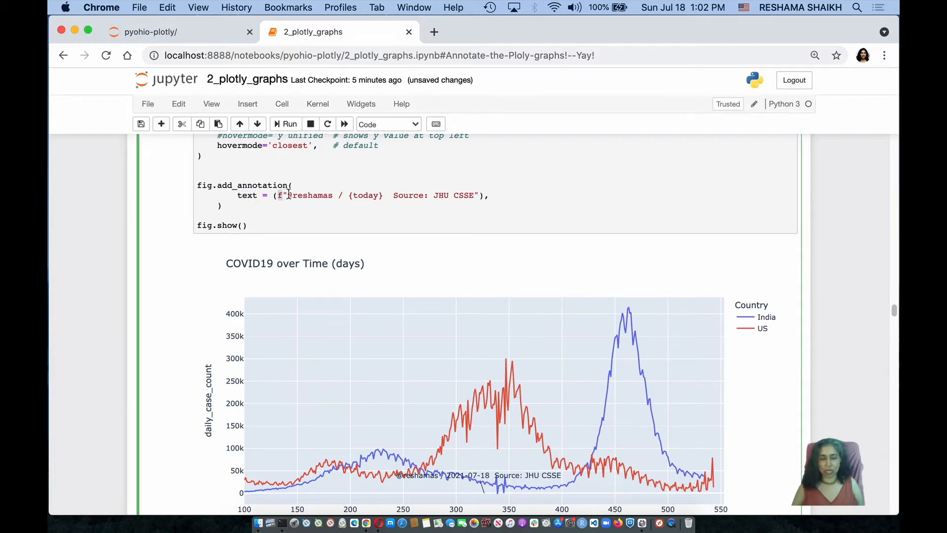
pyautogui.doubleClick(364, 196)
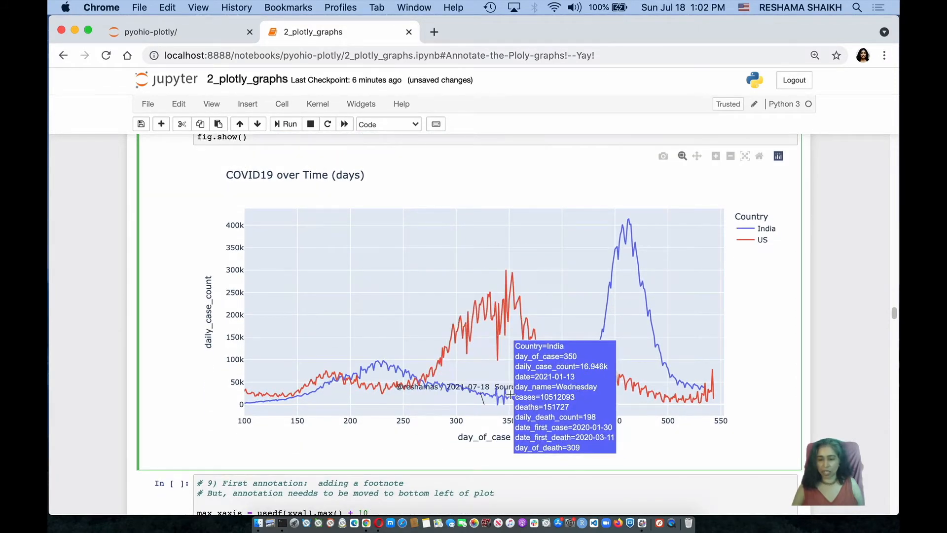
pyautogui.moveTo(245, 421)
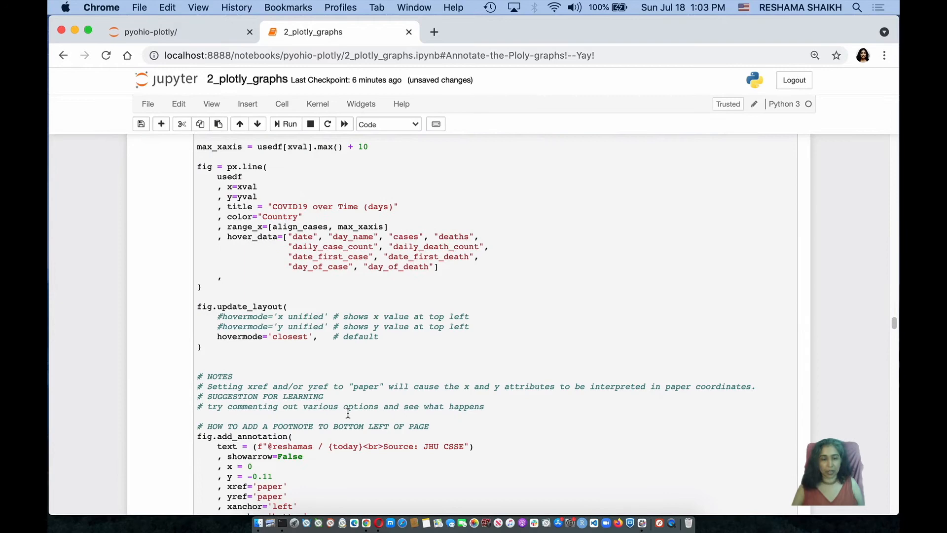
# Step: Run cell 9 with showarrow=False placing the footnote at bottom left in paper coordinates
pyautogui.scroll(-3)
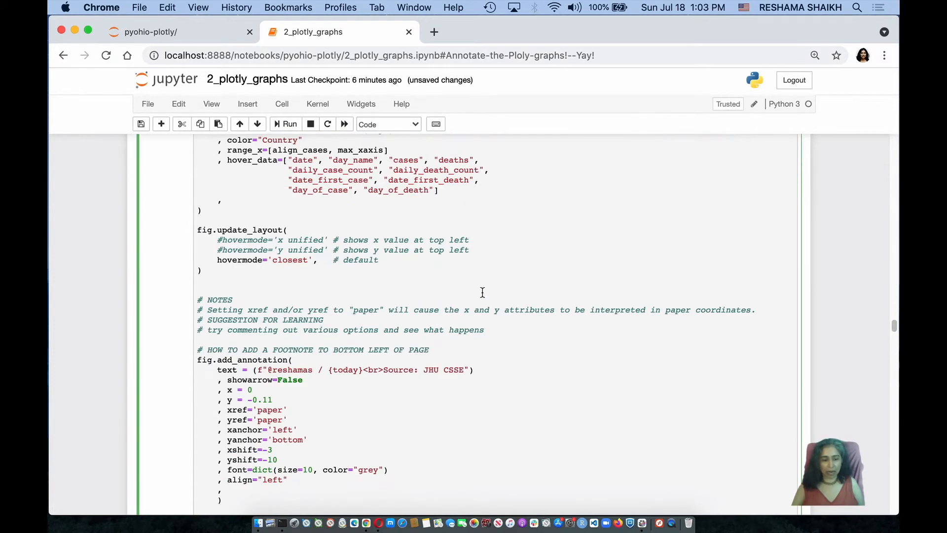
pyautogui.scroll(-3)
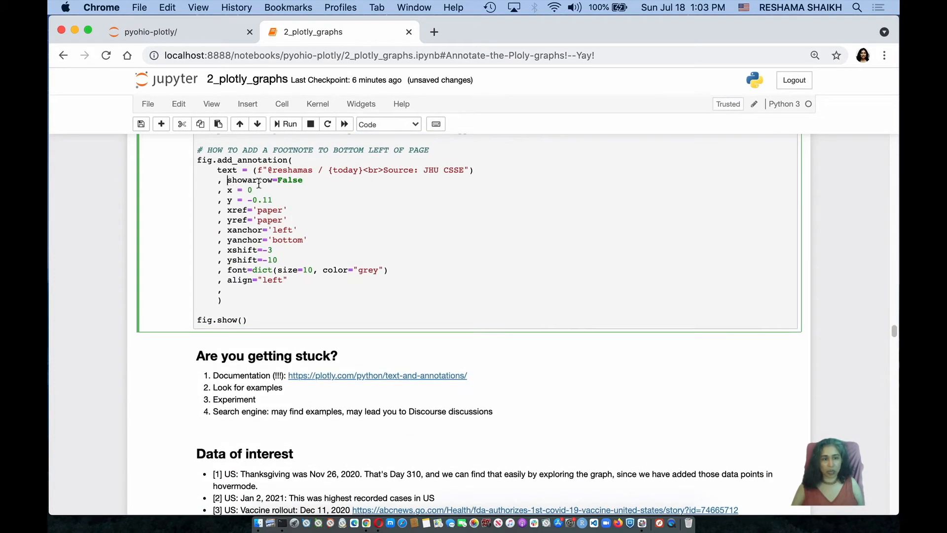
pyautogui.doubleClick(264, 180)
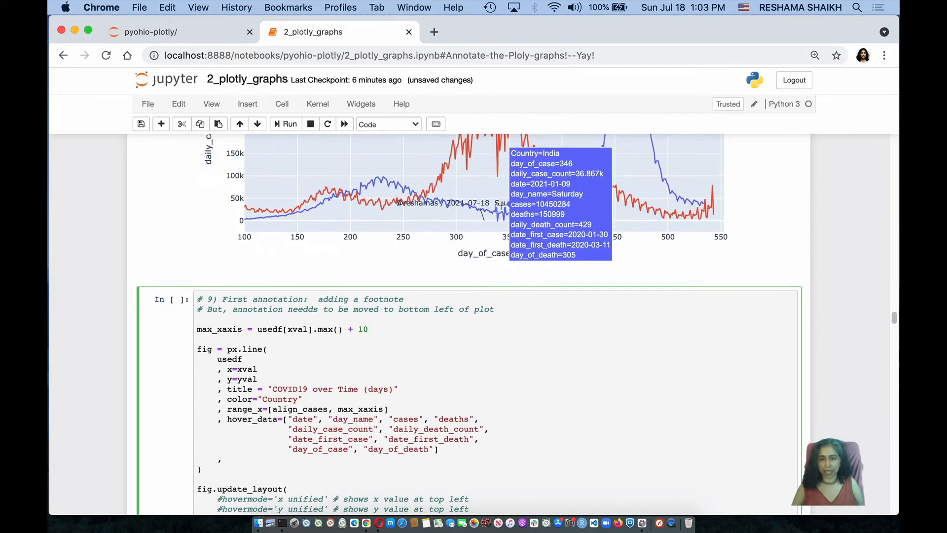
pyautogui.scroll(-3)
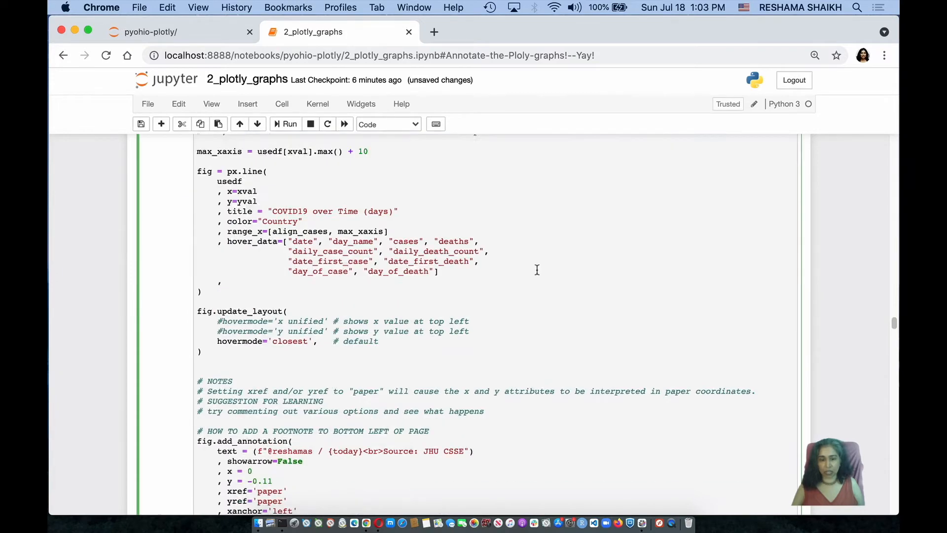
pyautogui.scroll(-3)
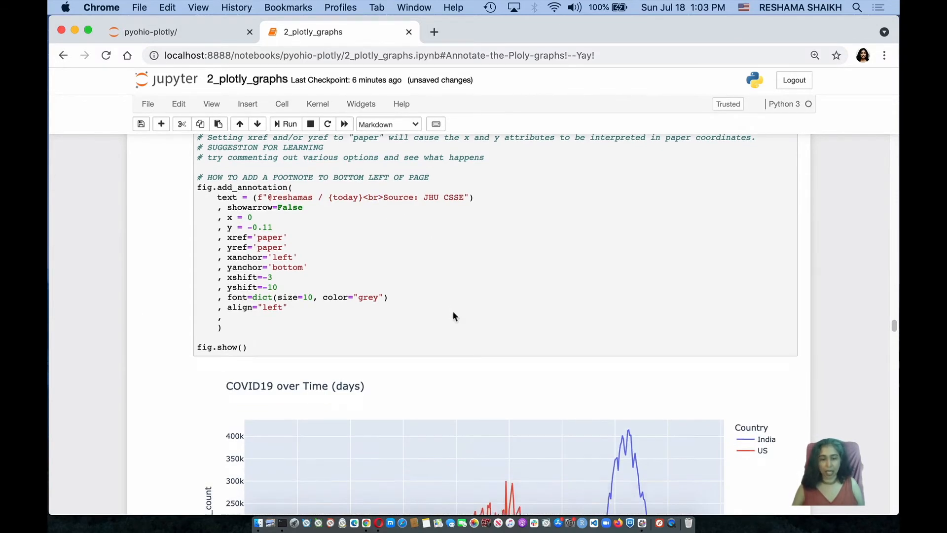
pyautogui.scroll(-3)
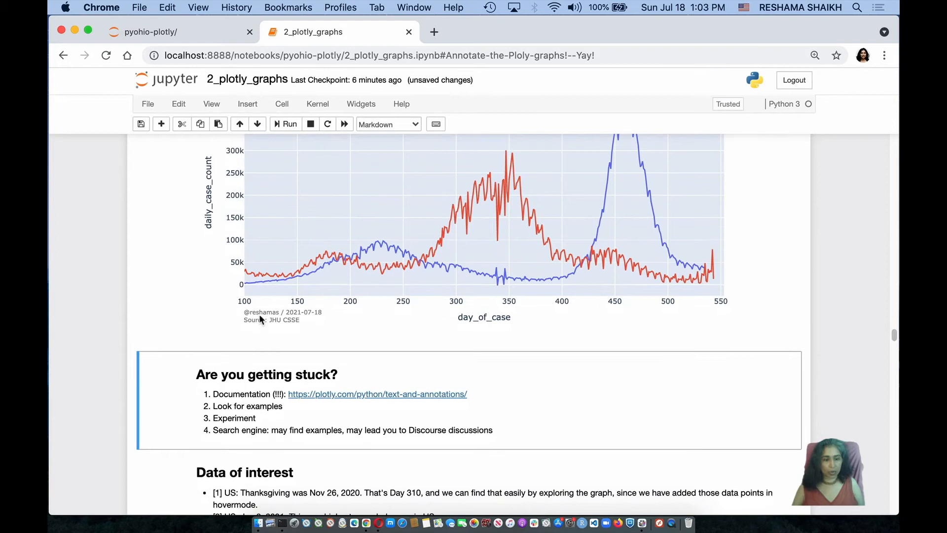
pyautogui.moveTo(296, 320)
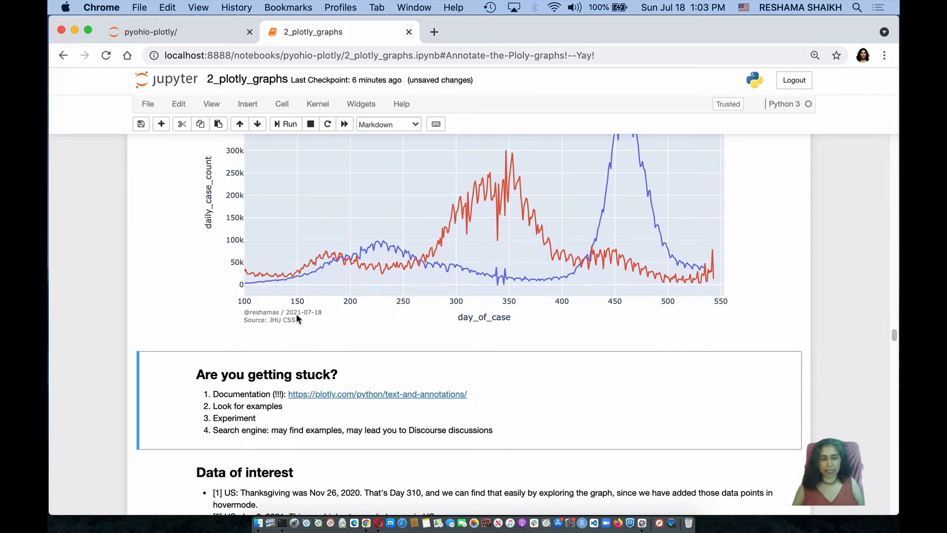
pyautogui.moveTo(278, 325)
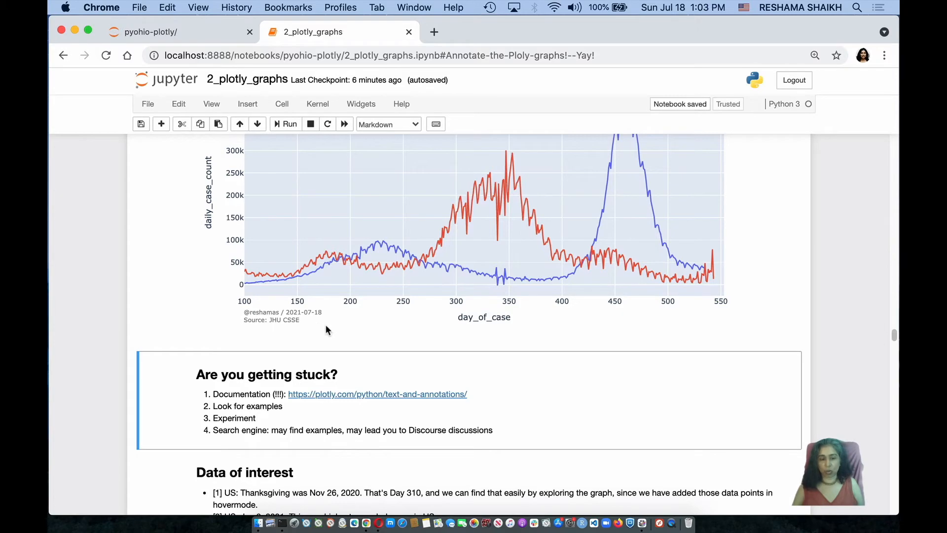
pyautogui.scroll(-3)
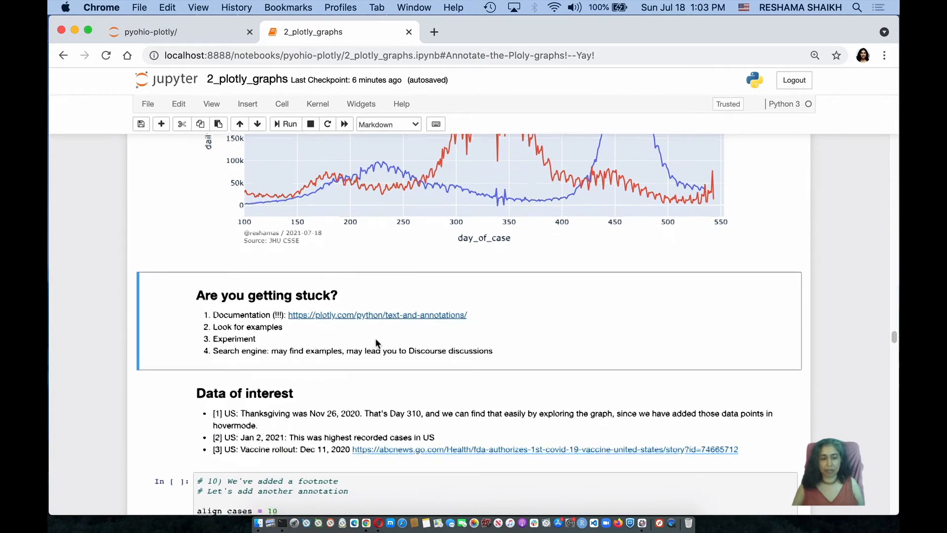
pyautogui.scroll(-3)
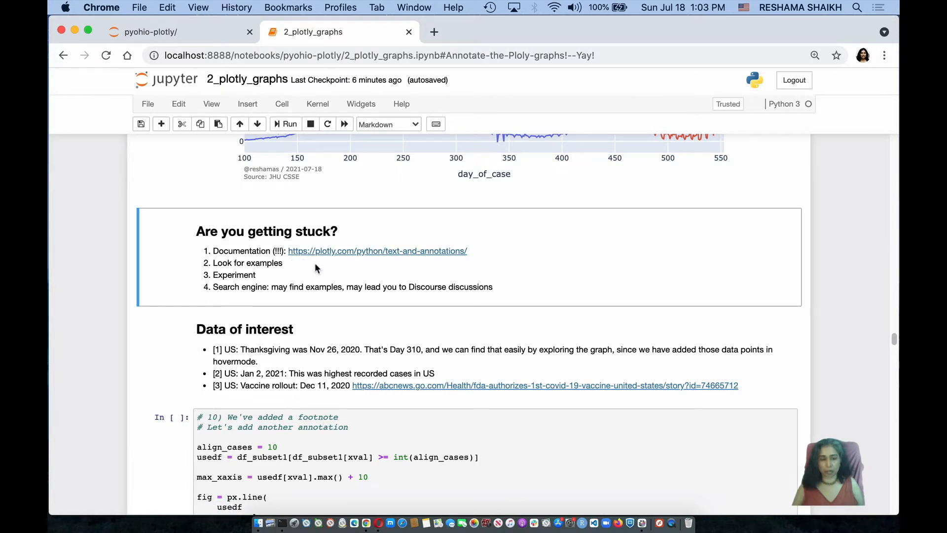
pyautogui.scroll(-3)
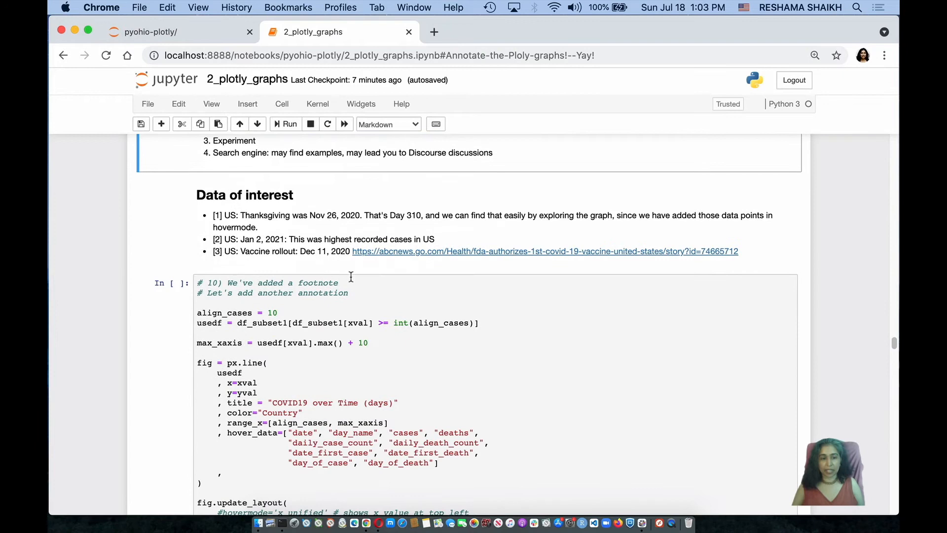
pyautogui.moveTo(296, 228)
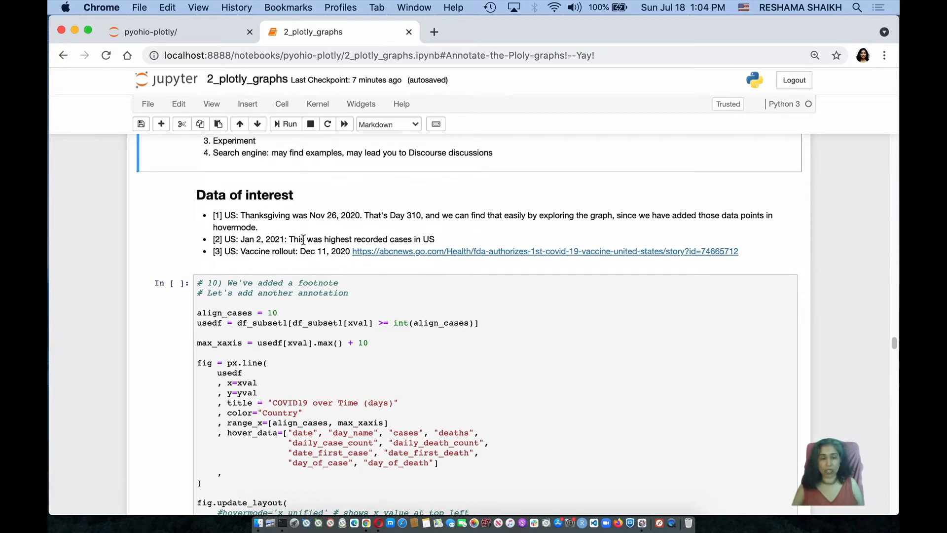
pyautogui.click(302, 250)
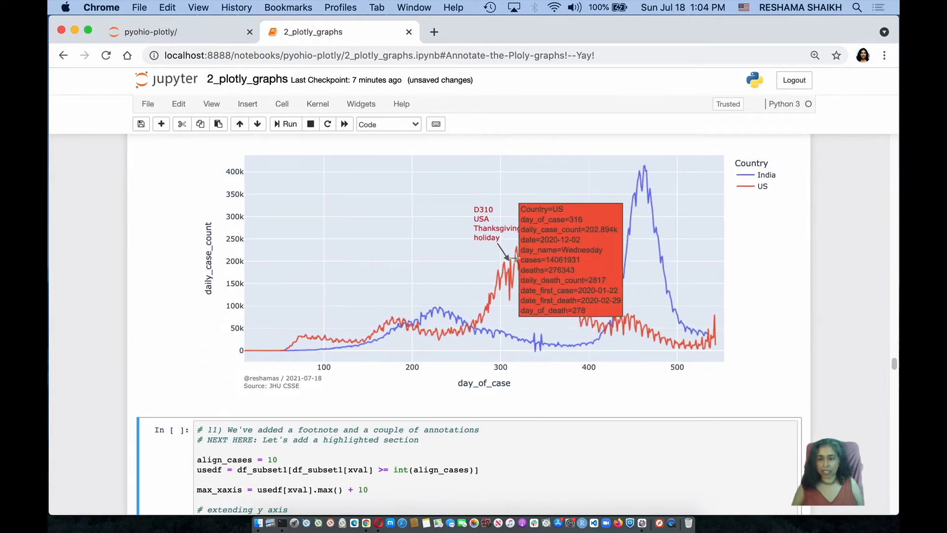
pyautogui.moveTo(509, 258)
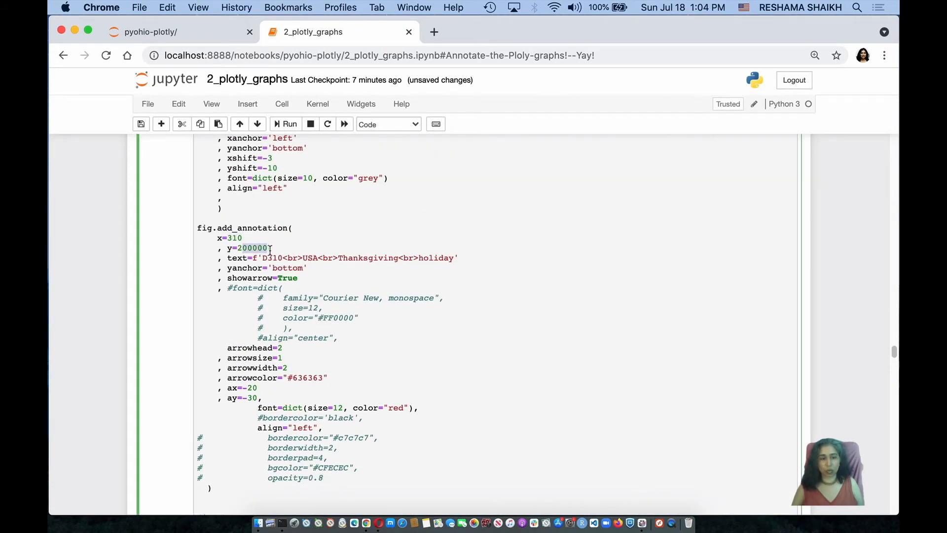
pyautogui.scroll(-3)
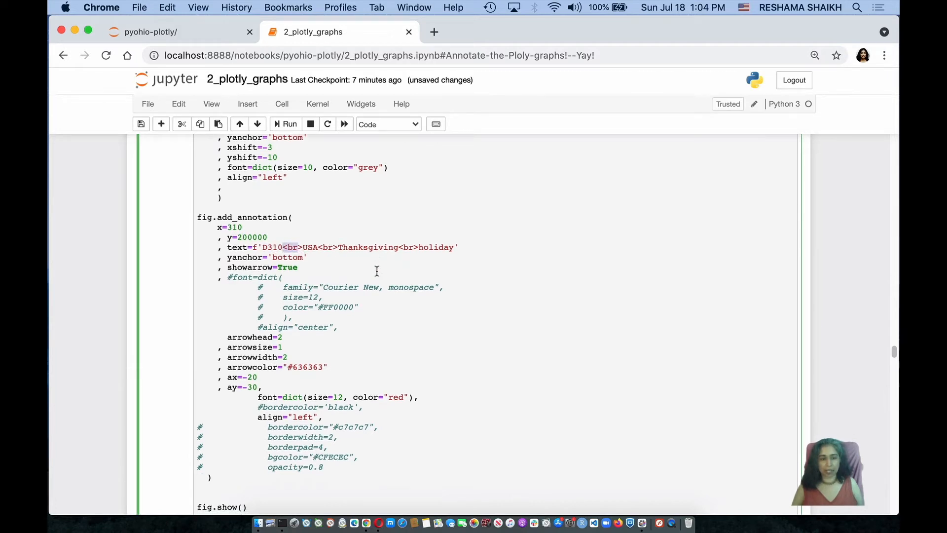
pyautogui.scroll(-3)
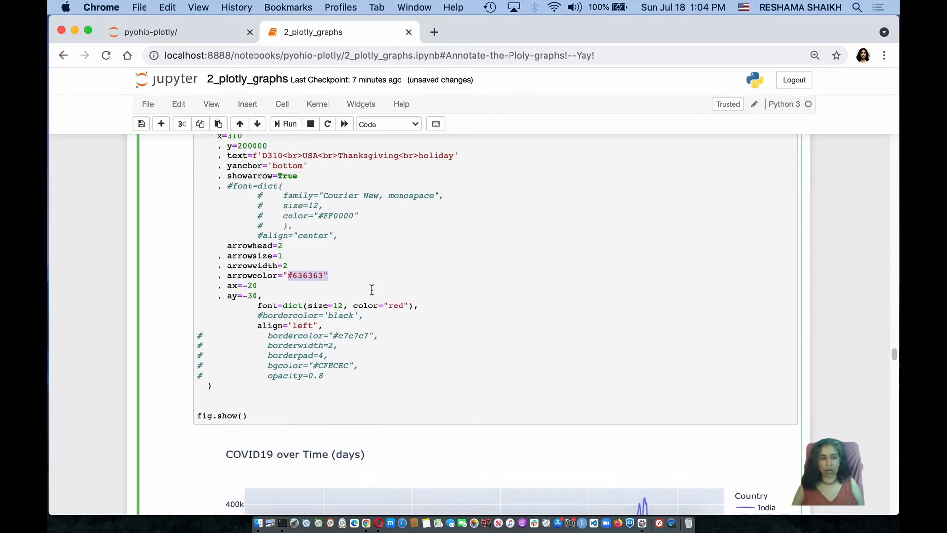
pyautogui.scroll(-3)
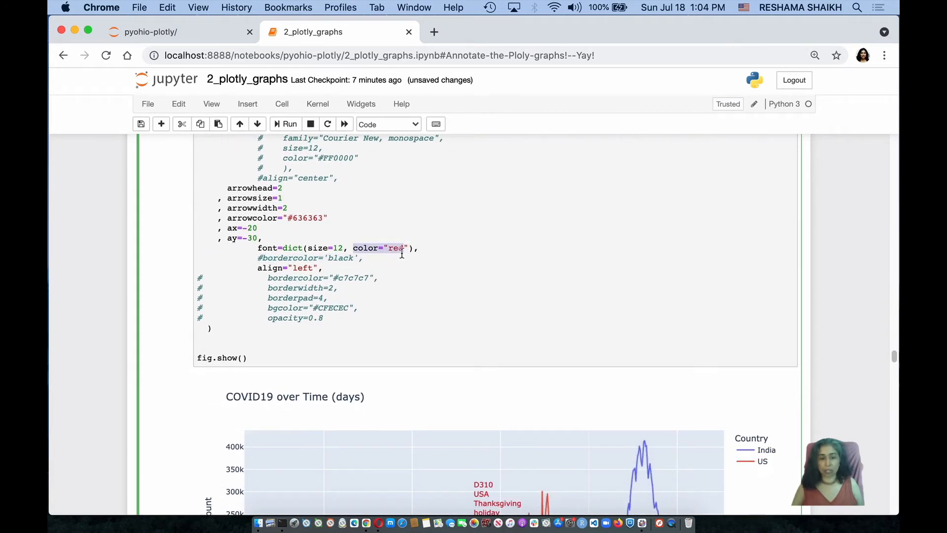
pyautogui.scroll(-3)
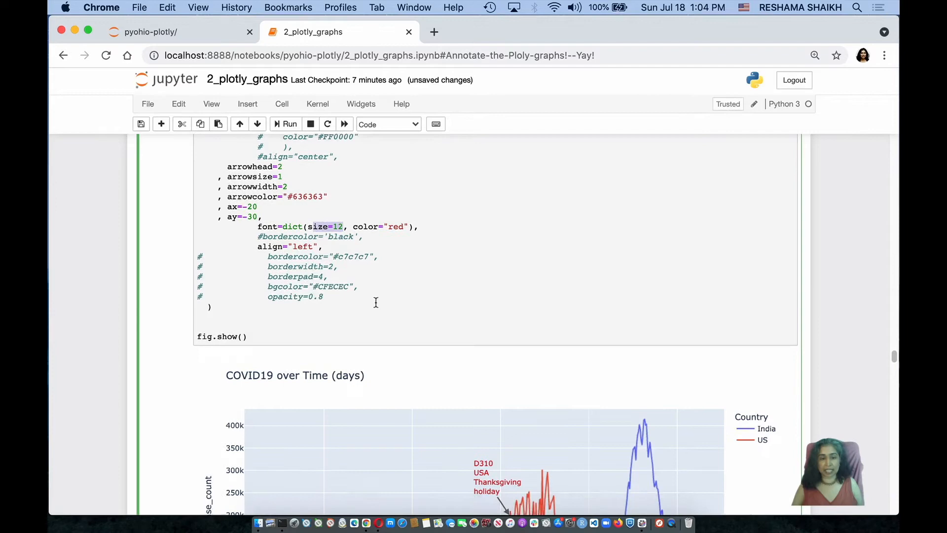
pyautogui.scroll(-3)
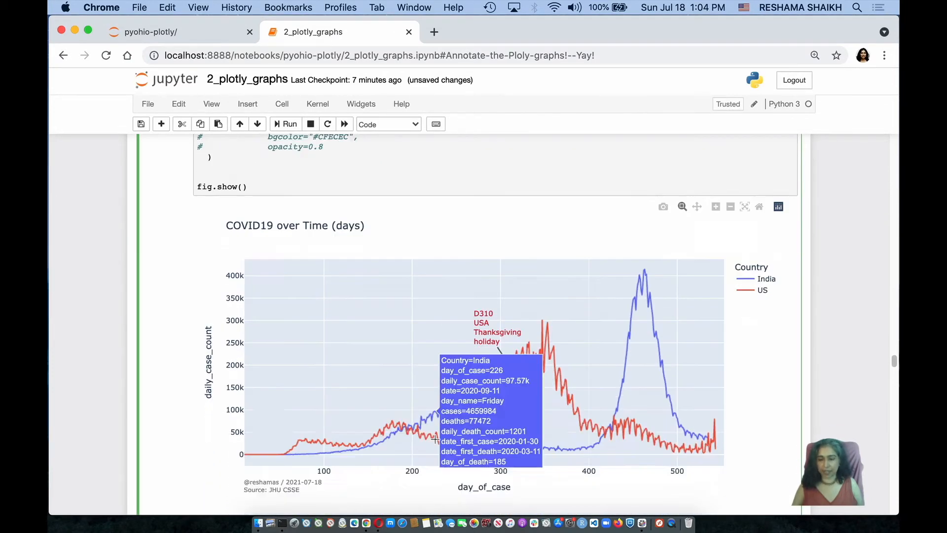
pyautogui.scroll(-3)
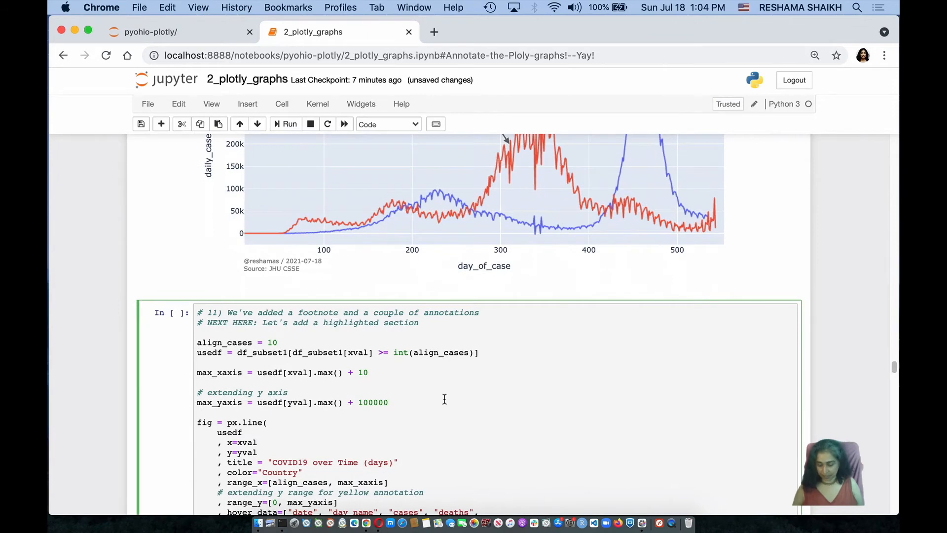
pyautogui.scroll(-3)
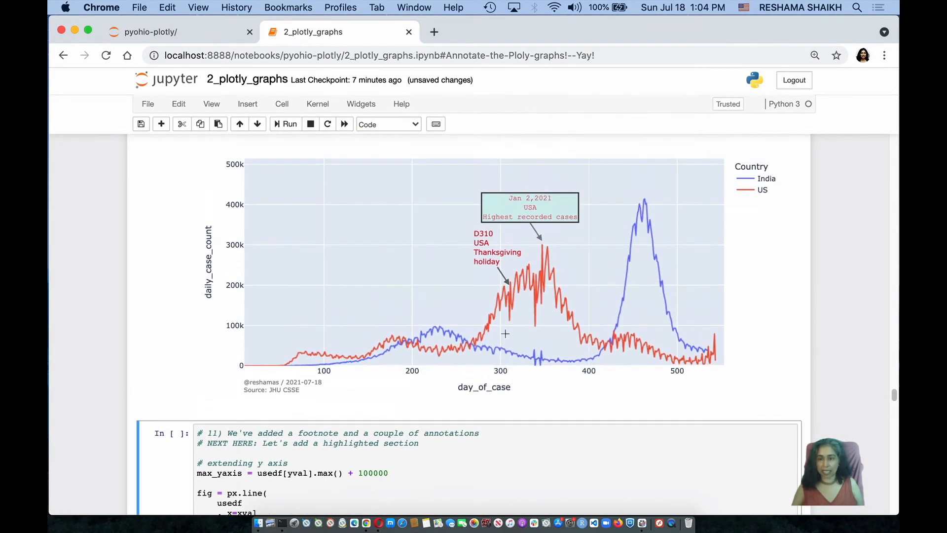
pyautogui.moveTo(593, 224)
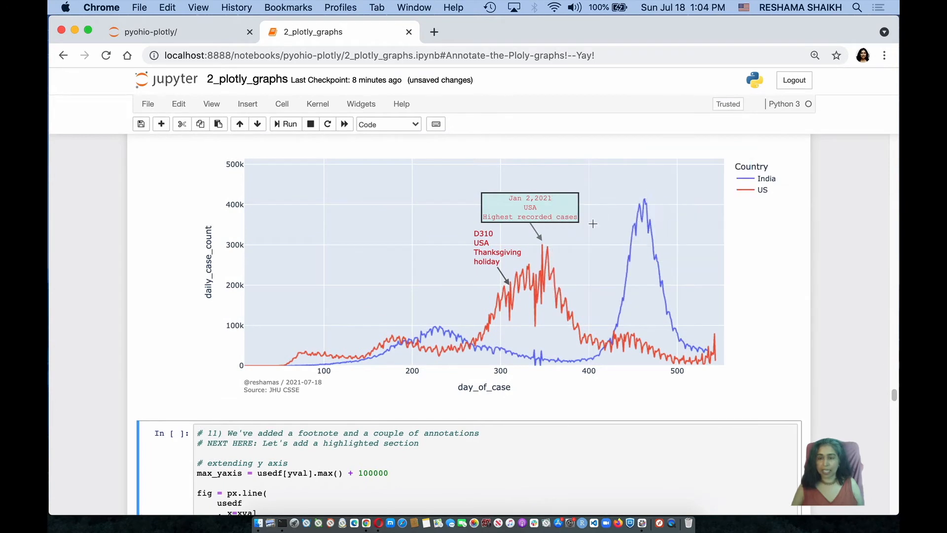
pyautogui.moveTo(469, 176)
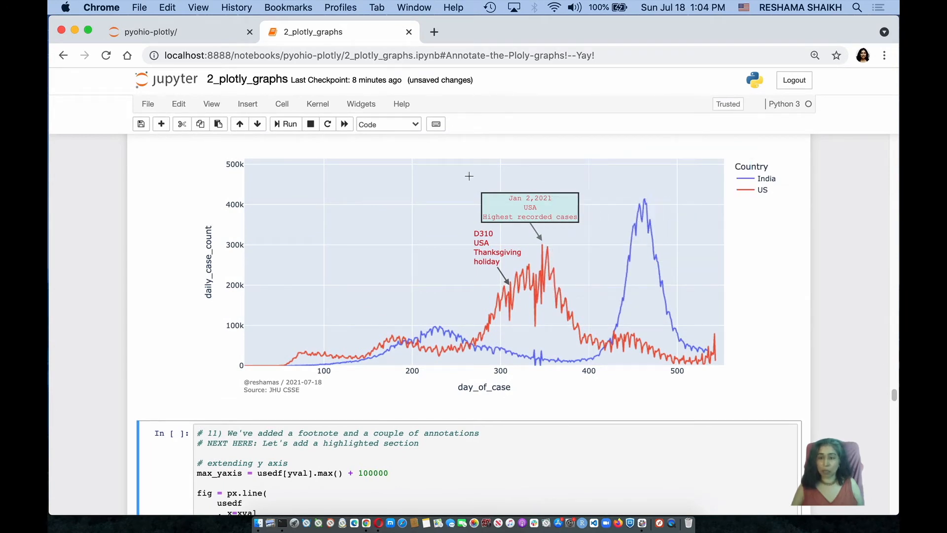
pyautogui.moveTo(538, 201)
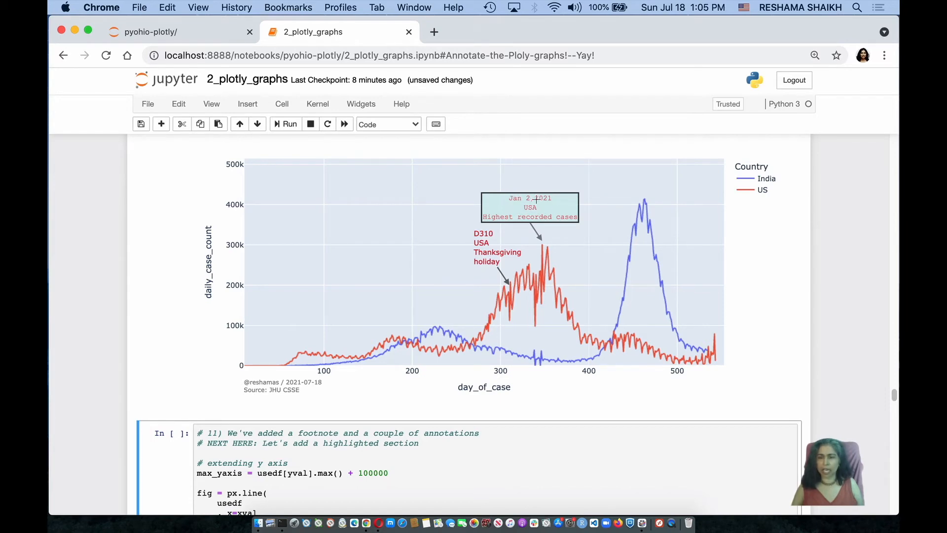
pyautogui.scroll(-3)
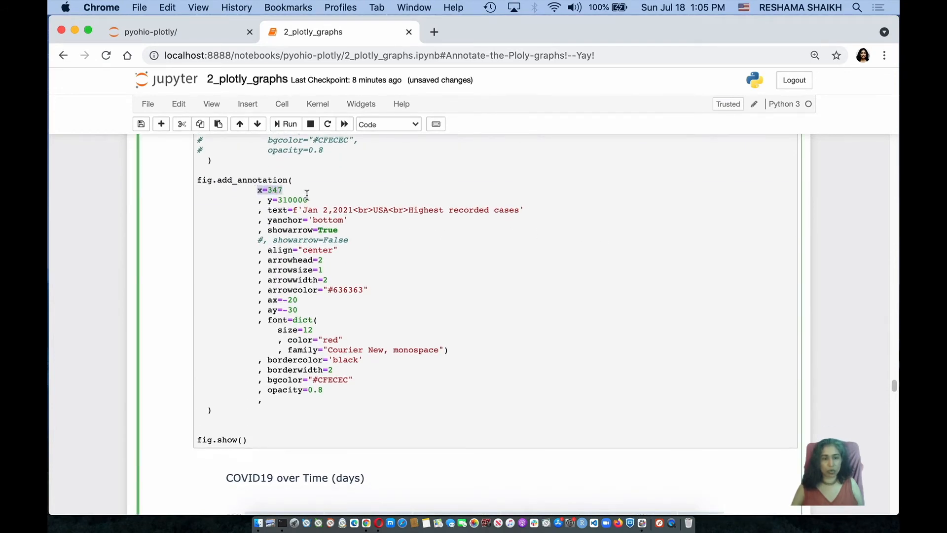
pyautogui.scroll(-3)
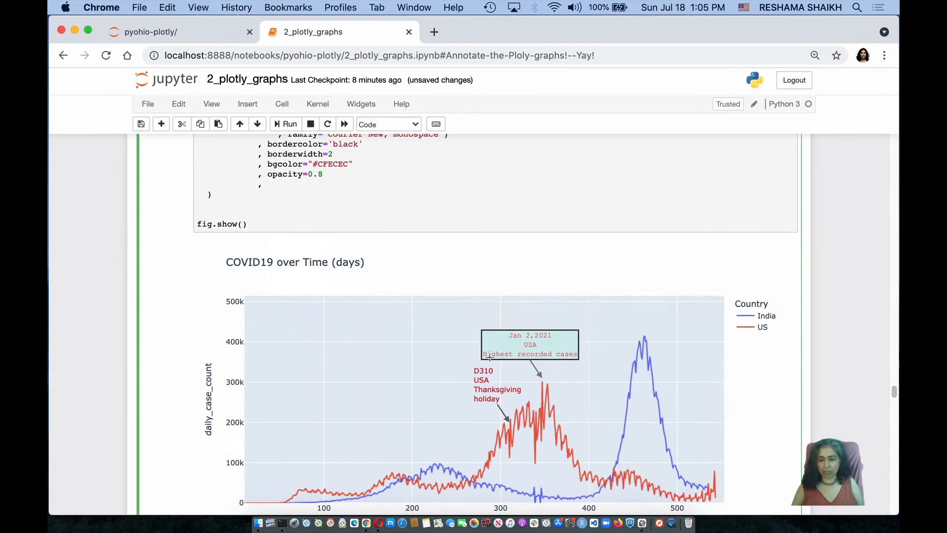
pyautogui.moveTo(553, 353)
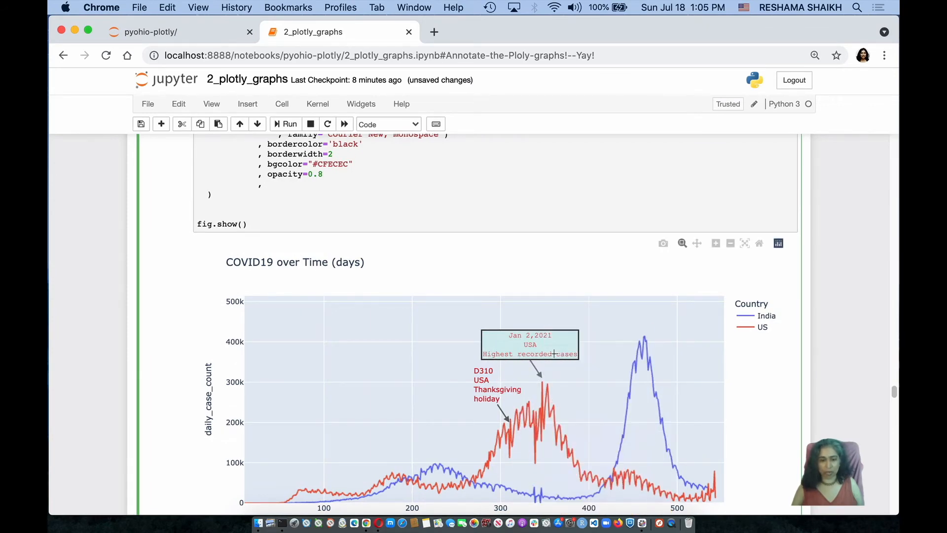
pyautogui.scroll(3)
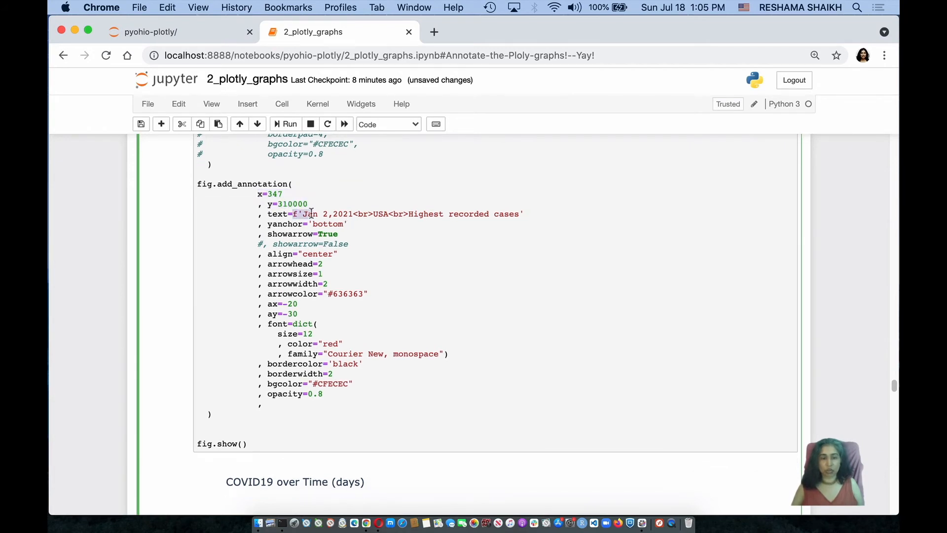
pyautogui.moveTo(300, 214); pyautogui.dragTo(524, 214)
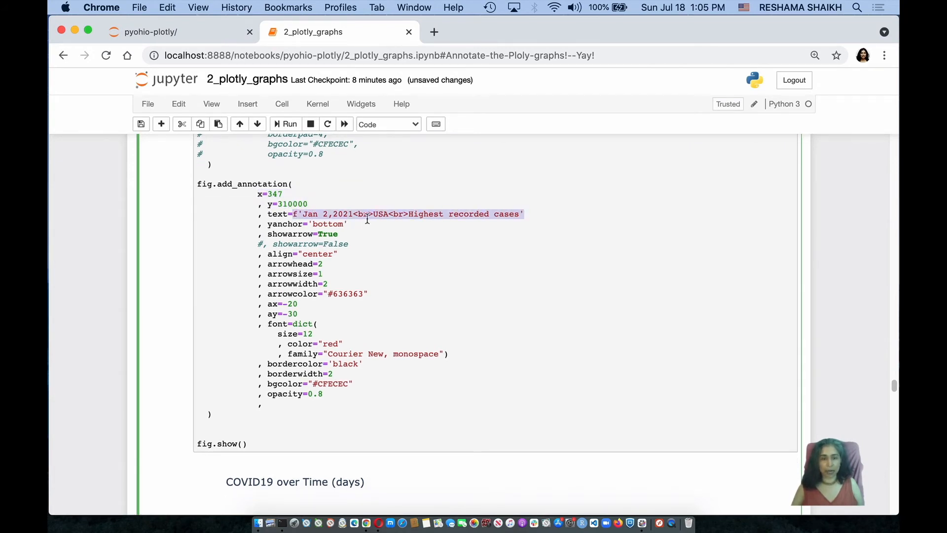
pyautogui.scroll(-3)
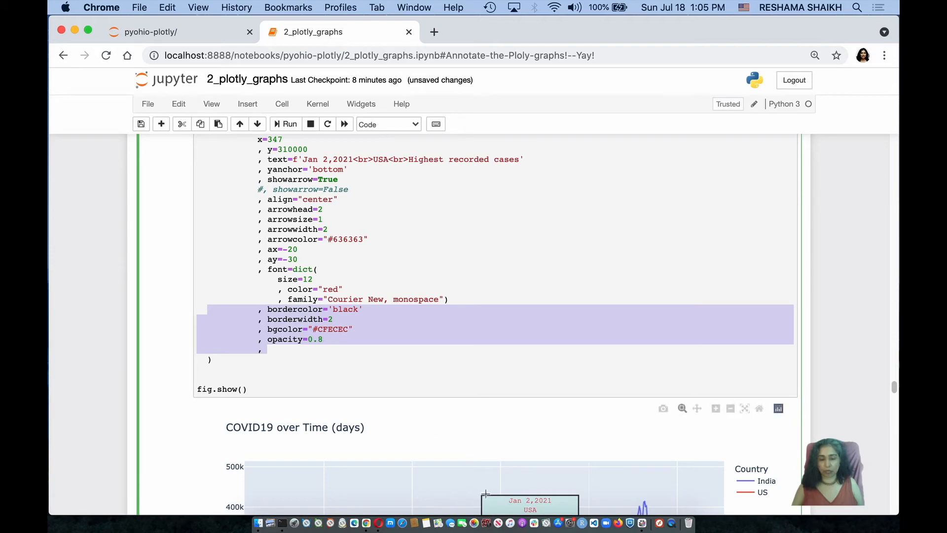
pyautogui.scroll(-3)
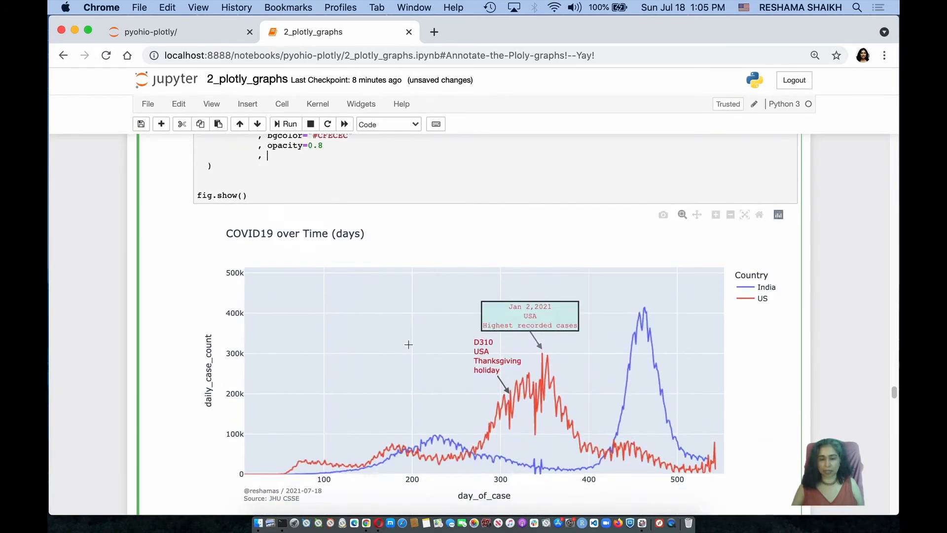
pyautogui.scroll(-3)
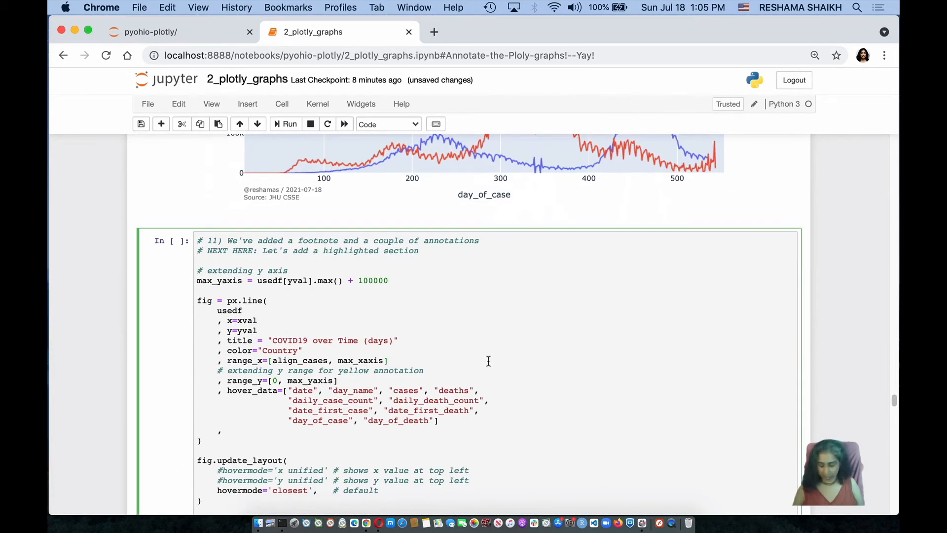
pyautogui.scroll(-3)
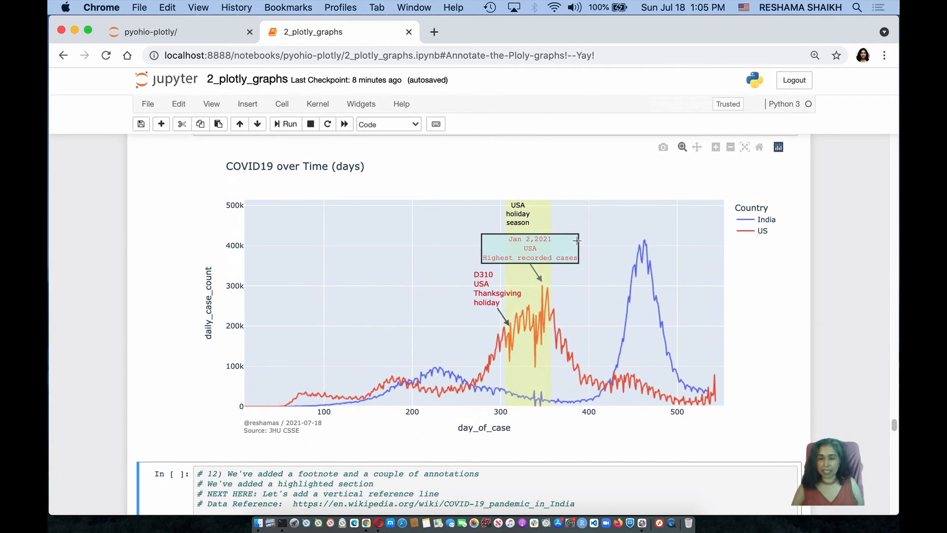
pyautogui.moveTo(550, 201)
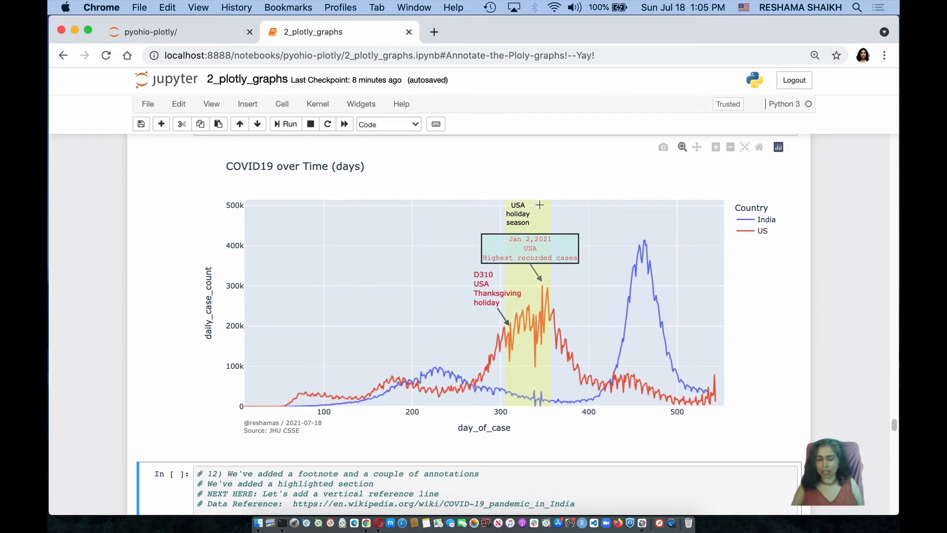
pyautogui.moveTo(537, 396)
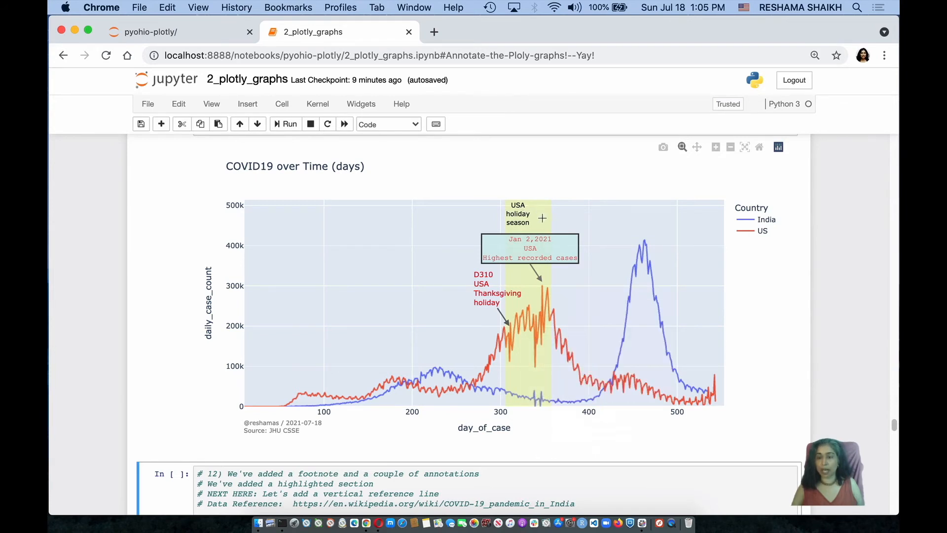
pyautogui.moveTo(501, 355)
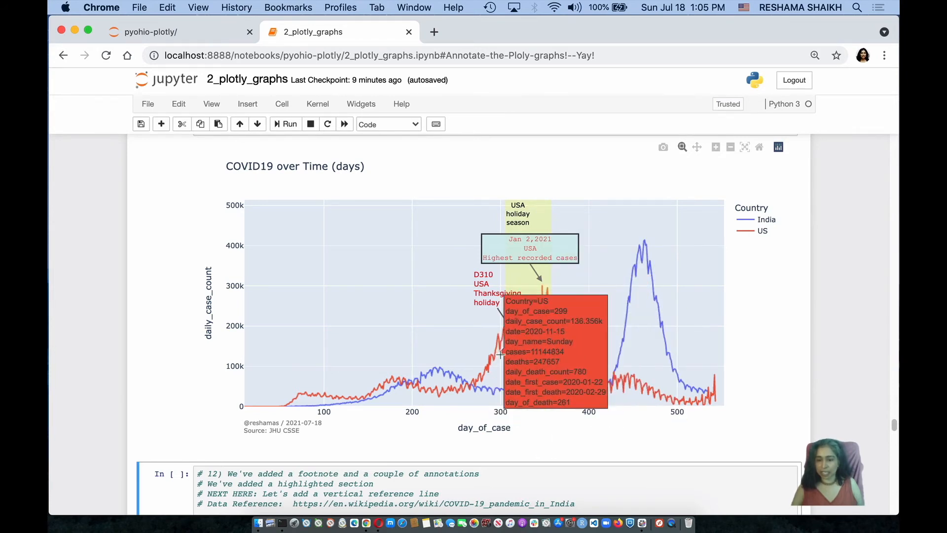
pyautogui.moveTo(554, 309)
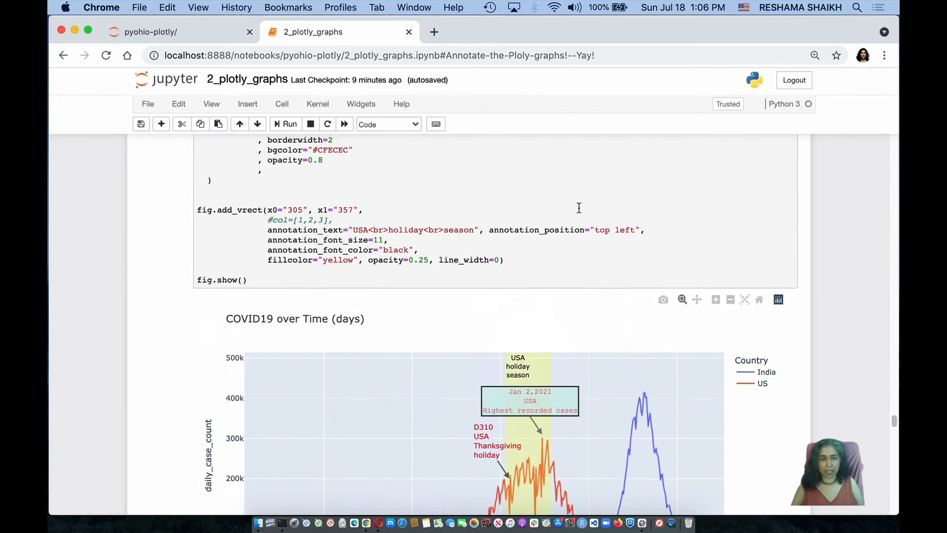
pyautogui.scroll(-3)
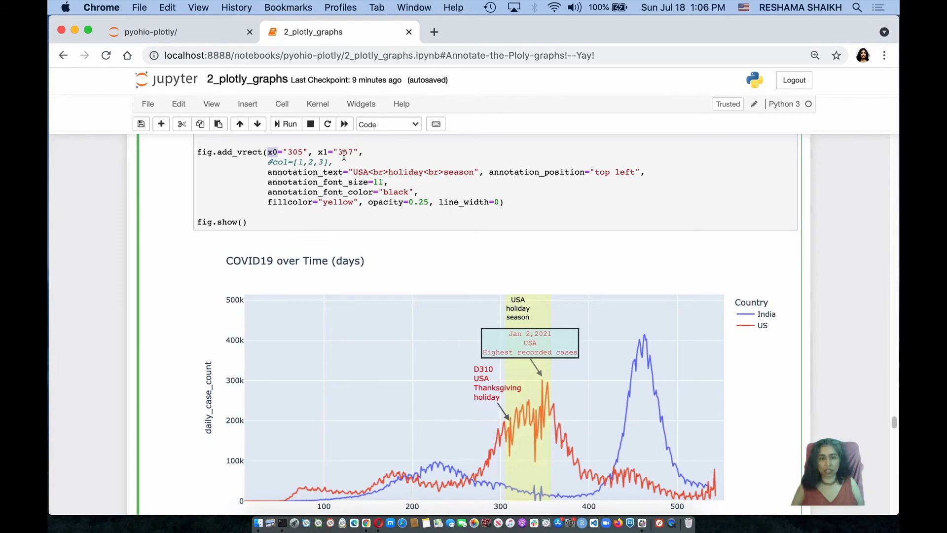
pyautogui.scroll(-3)
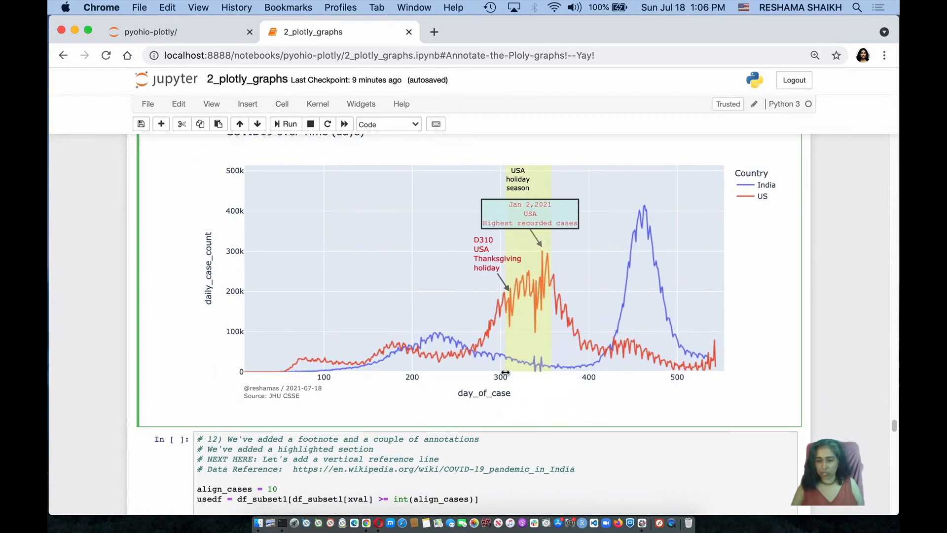
pyautogui.moveTo(546, 365)
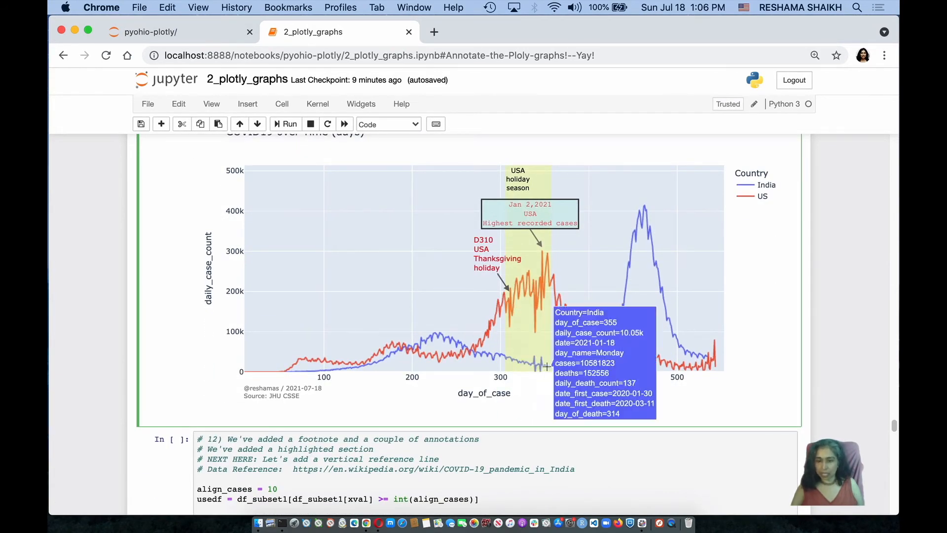
pyautogui.moveTo(427, 321)
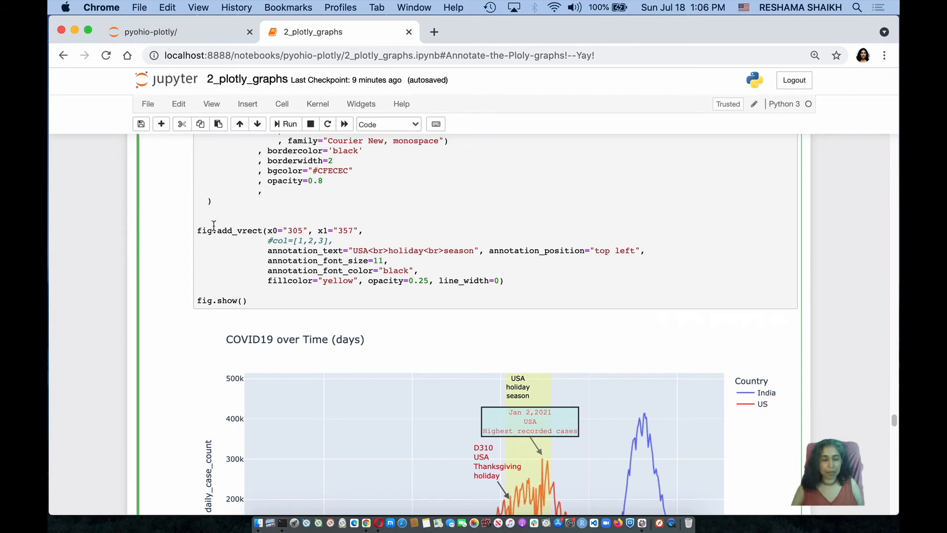
pyautogui.doubleClick(238, 230)
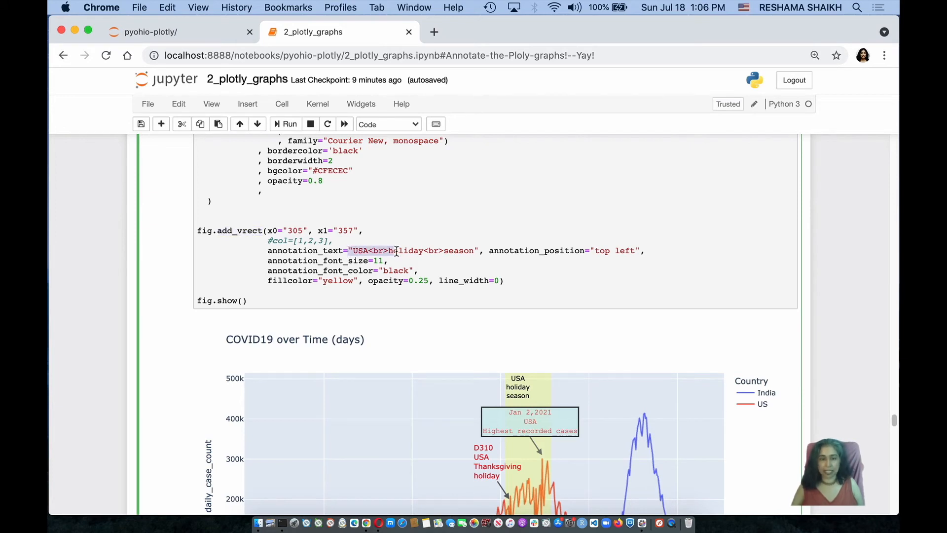
pyautogui.click(379, 261)
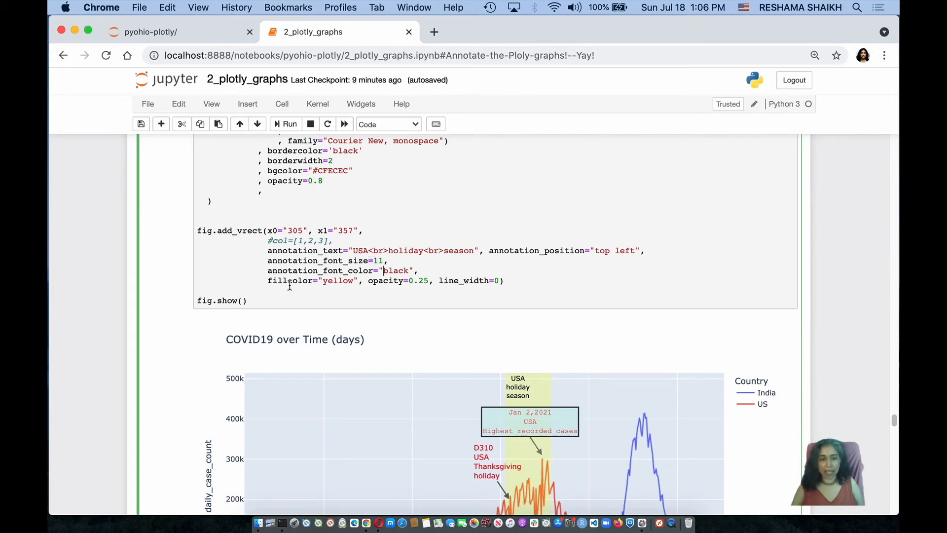
pyautogui.doubleClick(307, 281)
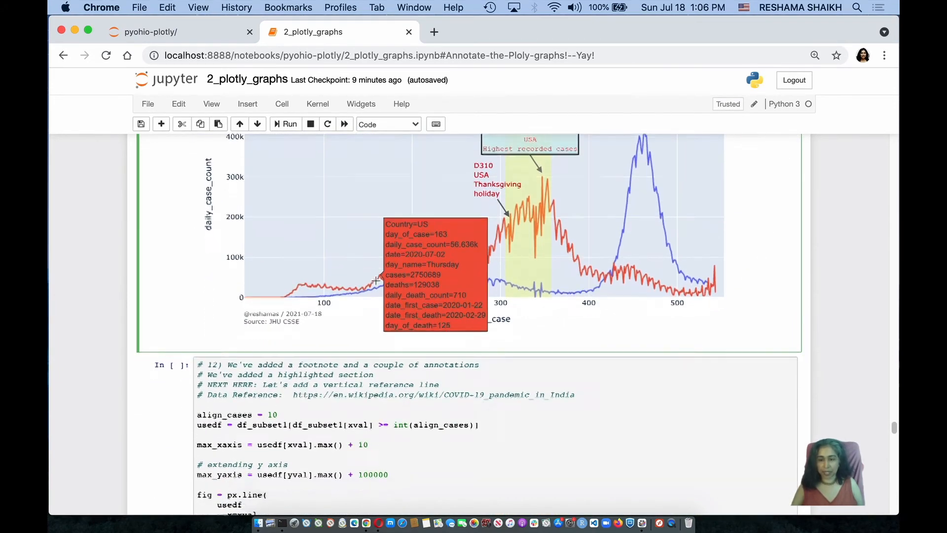
# Step: Run the update_layout shapes and add_annotation cell with the Holi label at x=425, y=450000
pyautogui.scroll(-3)
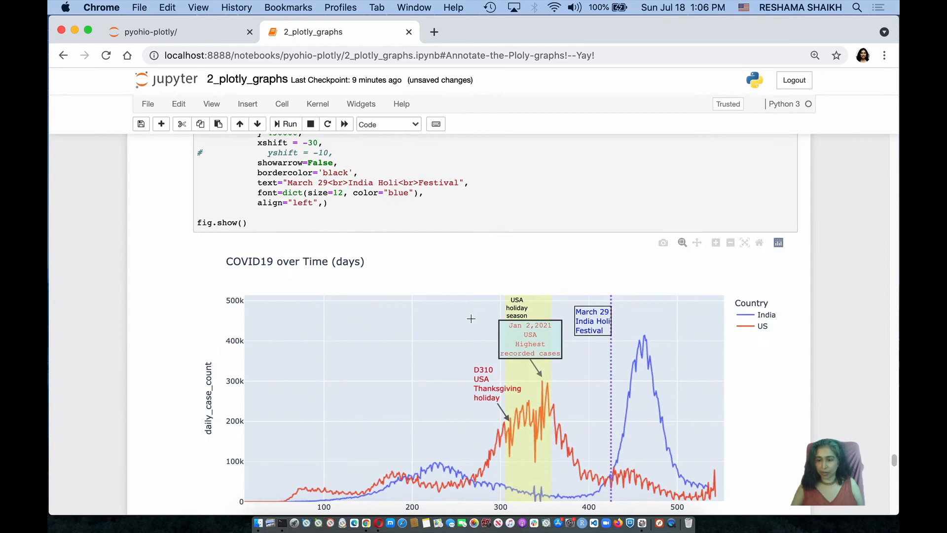
pyautogui.scroll(-3)
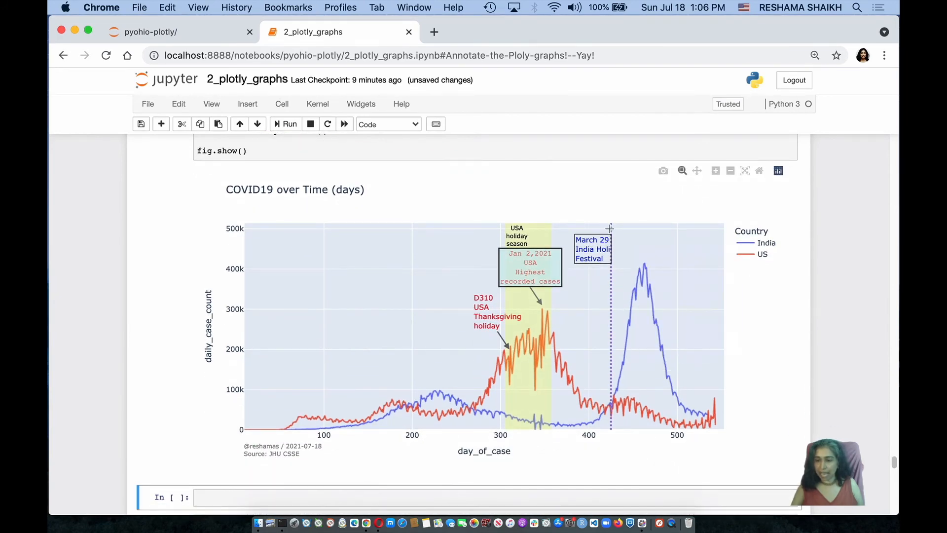
pyautogui.moveTo(613, 405)
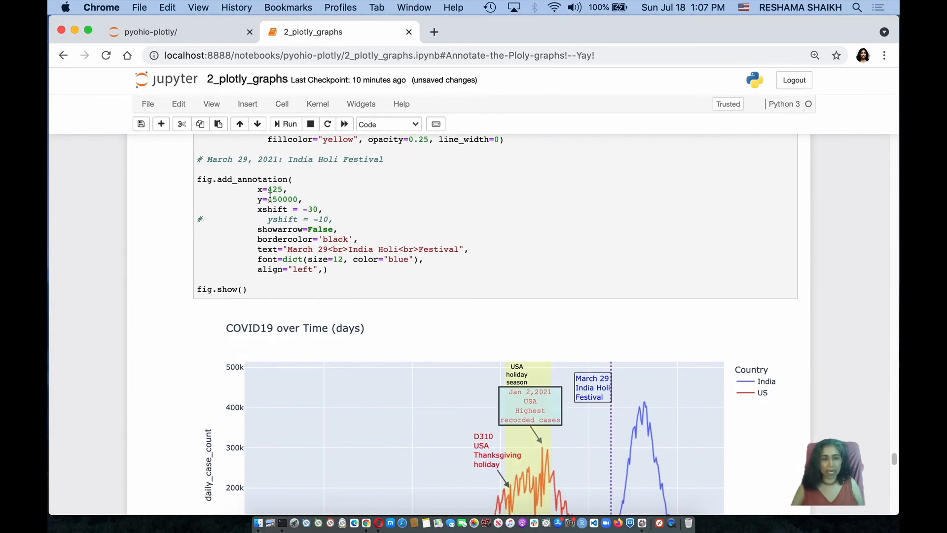
pyautogui.doubleClick(274, 189)
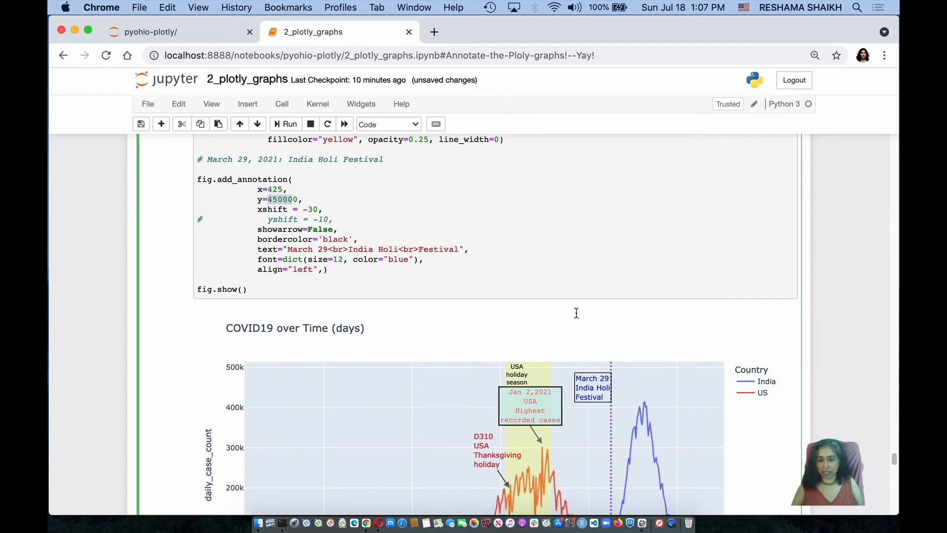
pyautogui.scroll(-3)
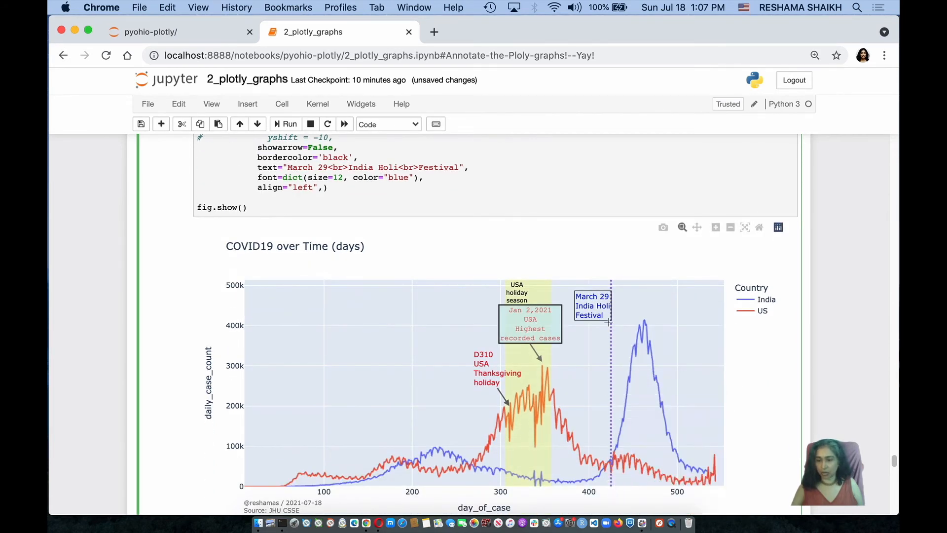
pyautogui.scroll(-3)
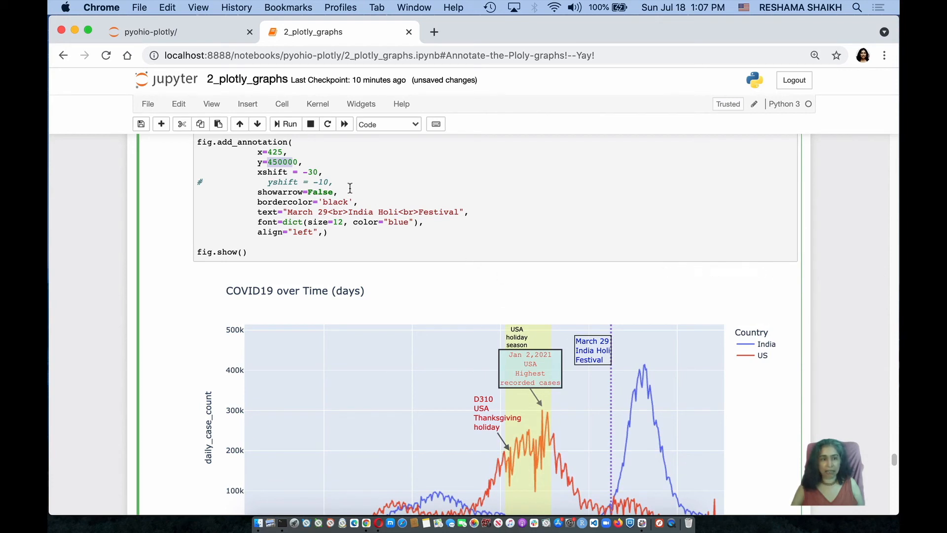
# Step: Review the commented vertical offset and arrow settings and the rendered dotted purple line chart
pyautogui.click(258, 192)
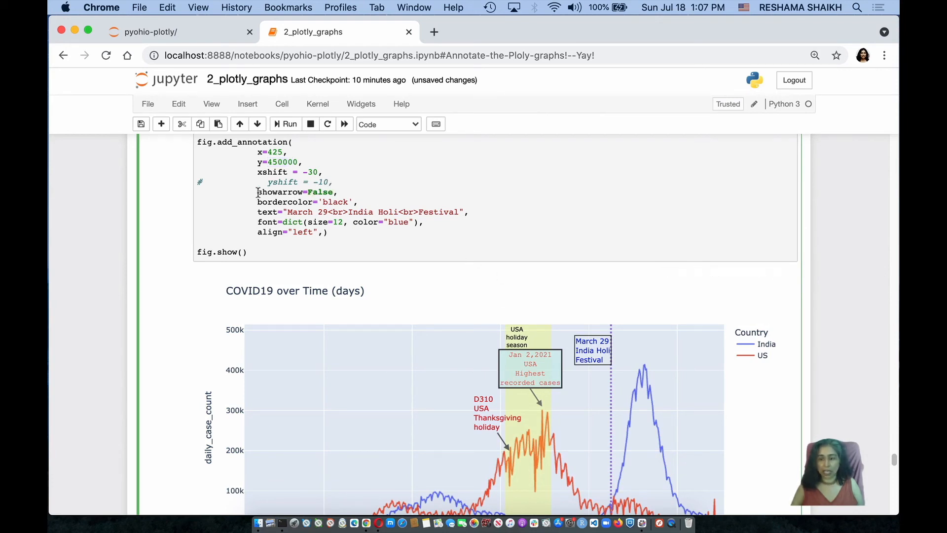
pyautogui.doubleClick(295, 192)
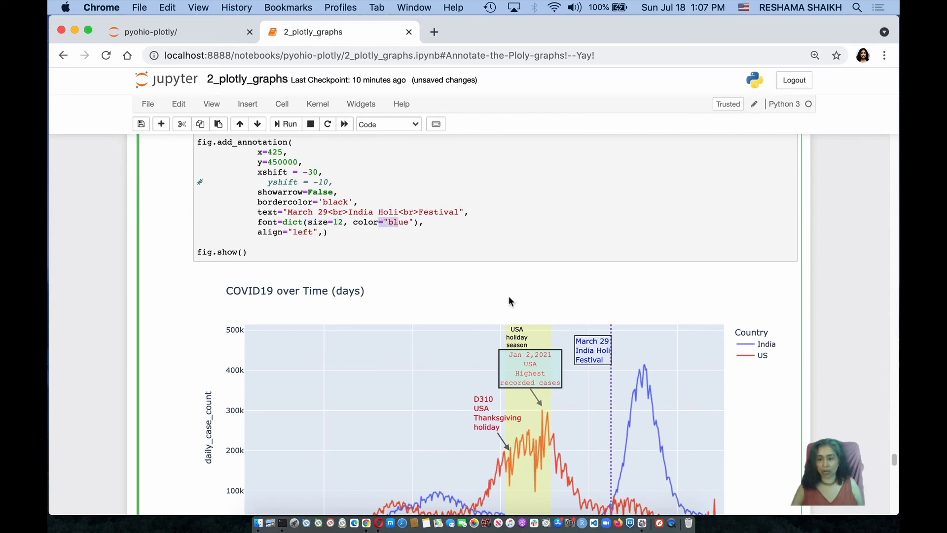
pyautogui.moveTo(469, 267)
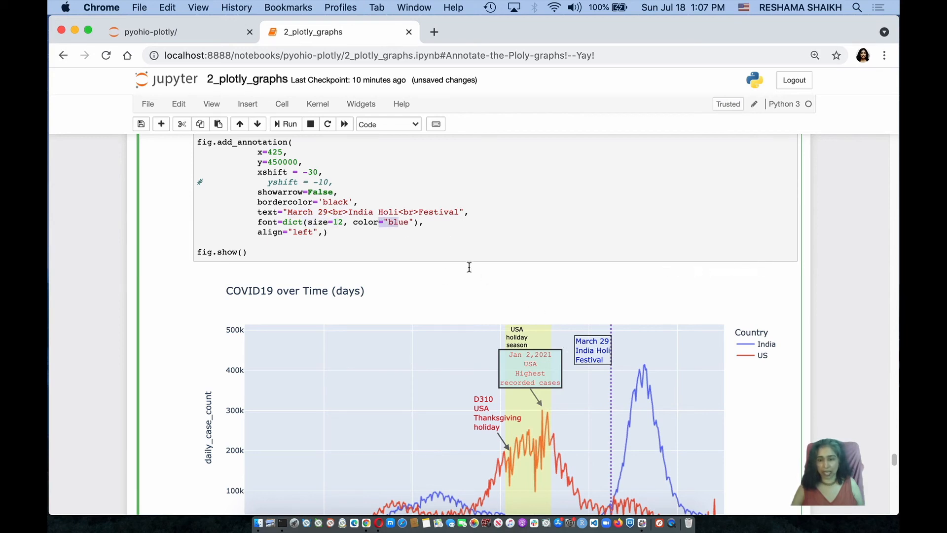
pyautogui.scroll(-3)
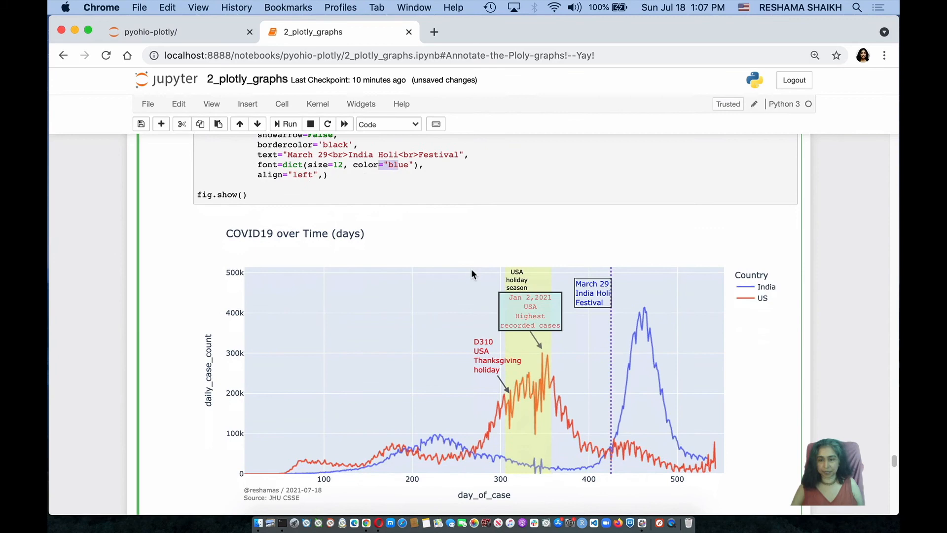
pyautogui.scroll(-3)
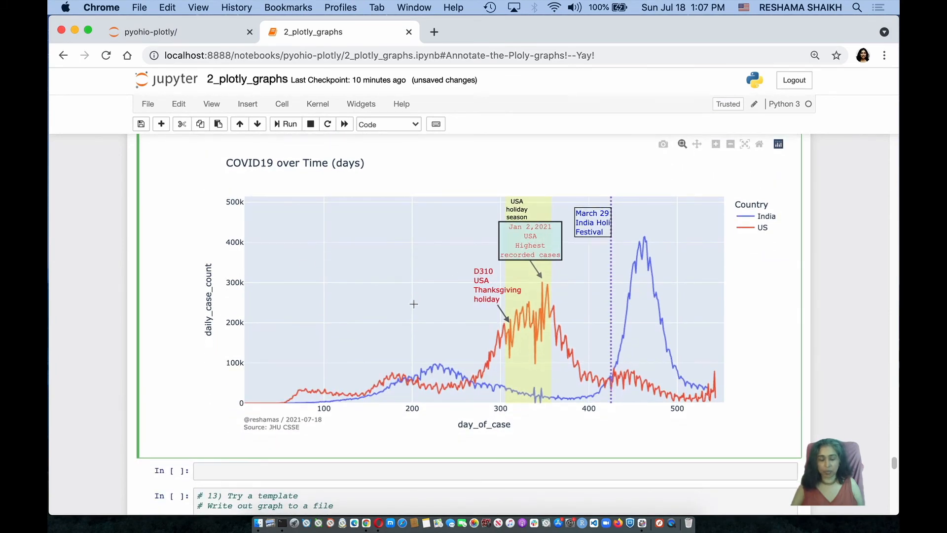
pyautogui.moveTo(658, 278)
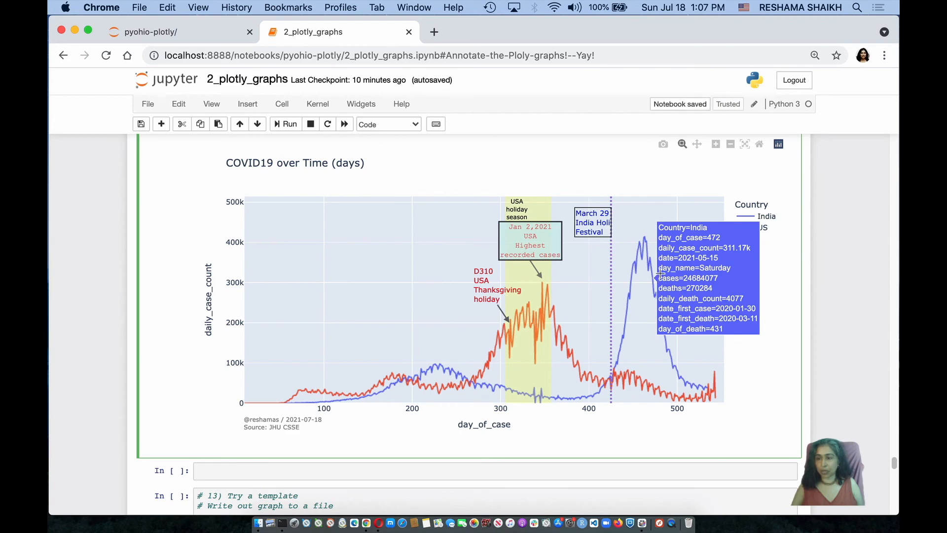
pyautogui.moveTo(382, 286)
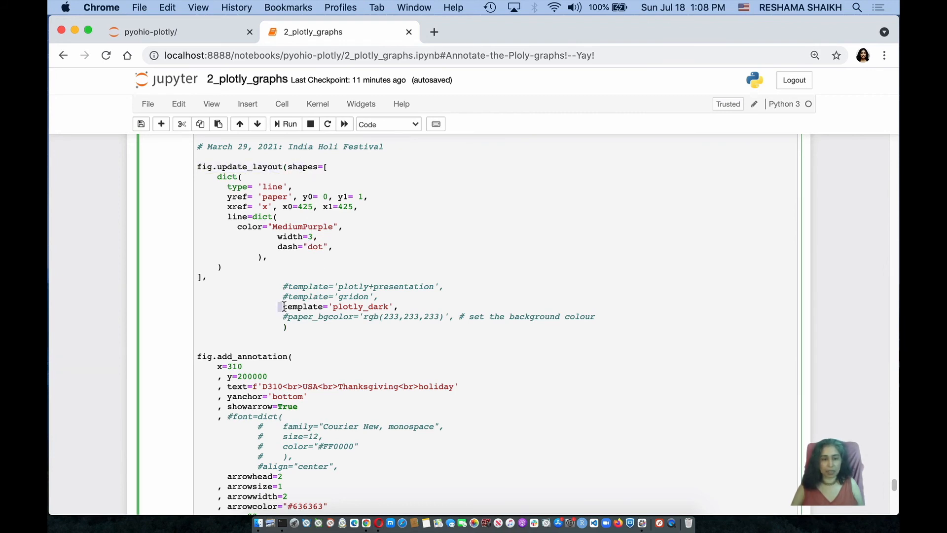
# Step: Run the template='plotly_dark' cell writing graphs/covid_dark.html and view the dark chart
pyautogui.doubleClick(335, 306)
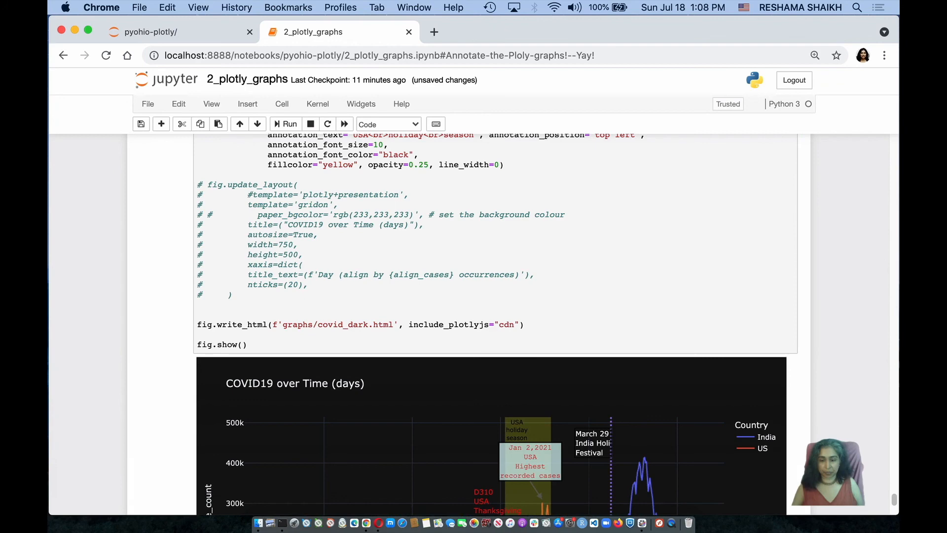
pyautogui.scroll(-3)
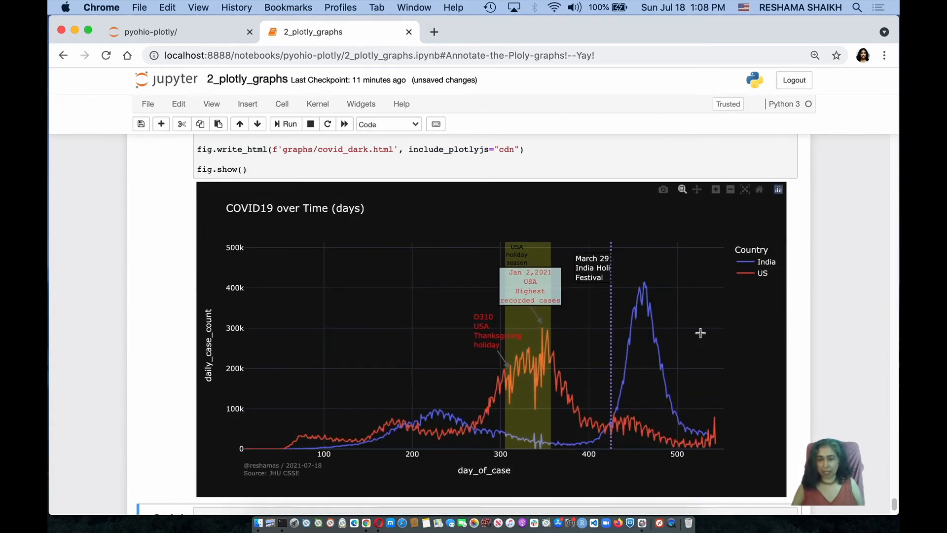
pyautogui.moveTo(495, 290)
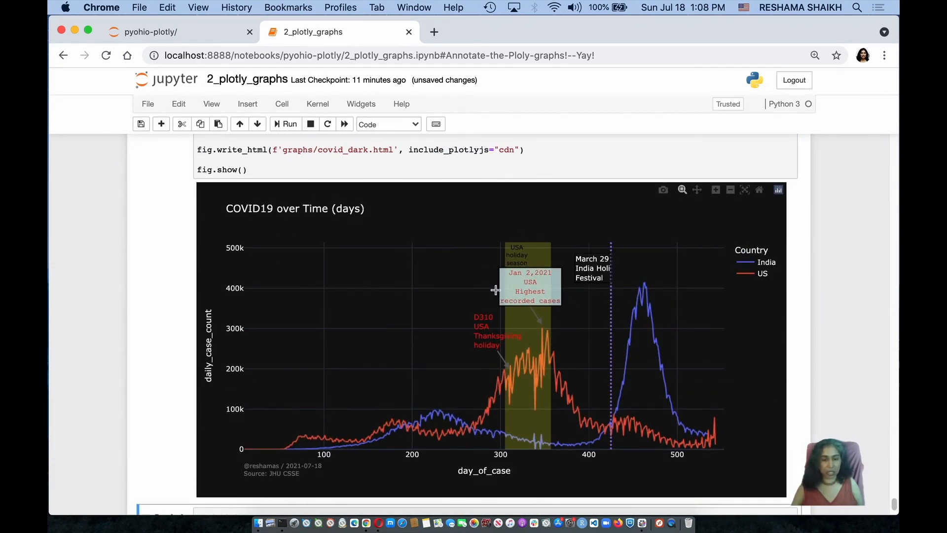
pyautogui.scroll(-3)
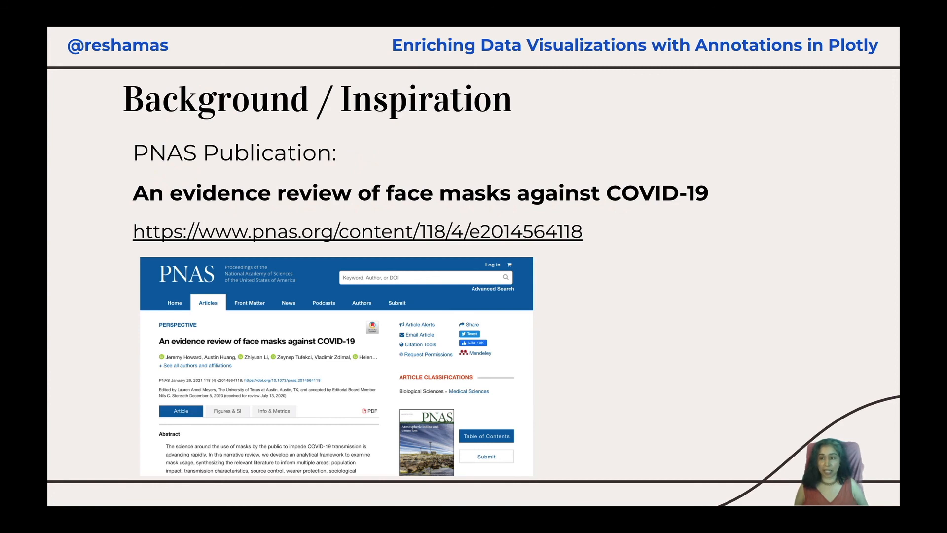
# Step: Advance from the Background / Inspiration slide to the annotated-picture quote slide
pyautogui.press('Right')
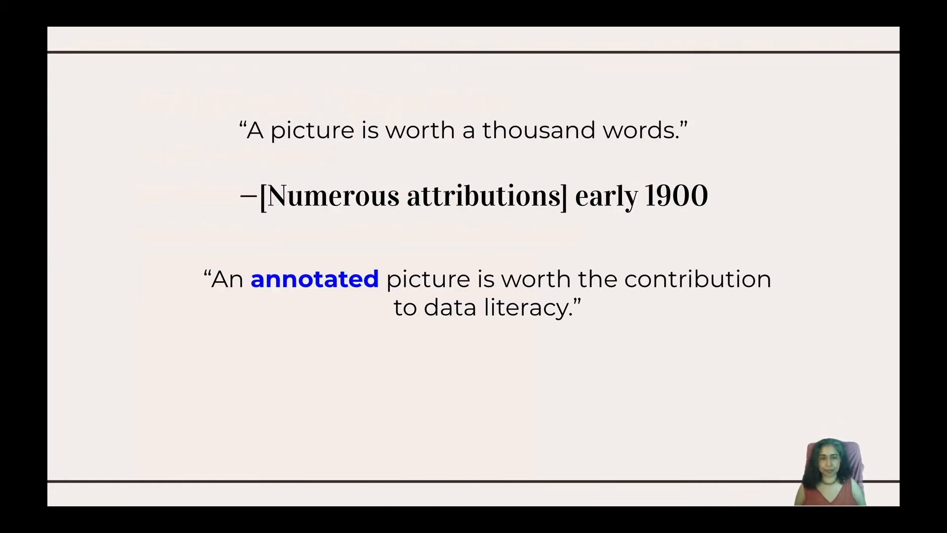